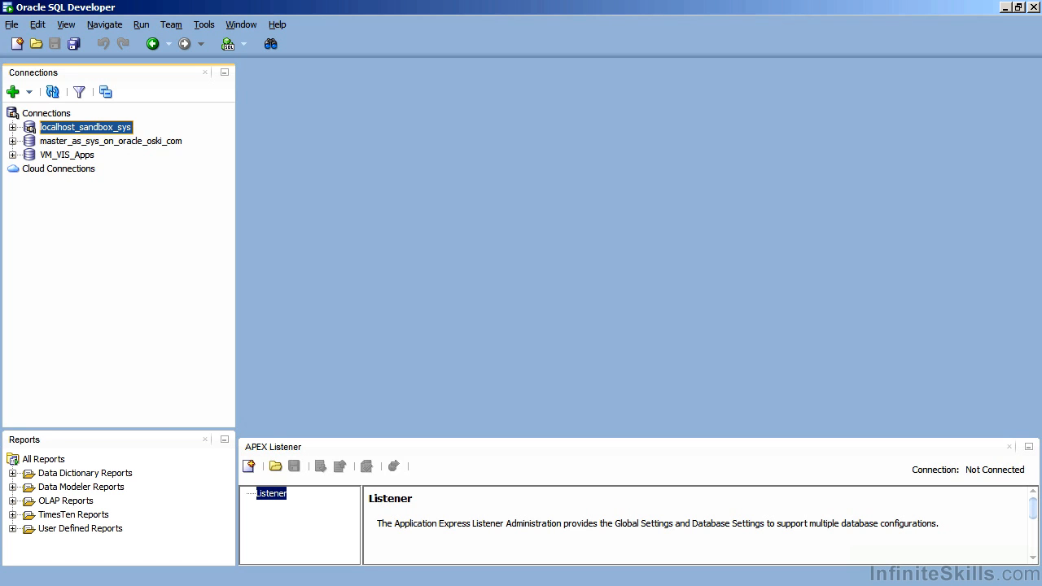
mouse_move(91, 140)
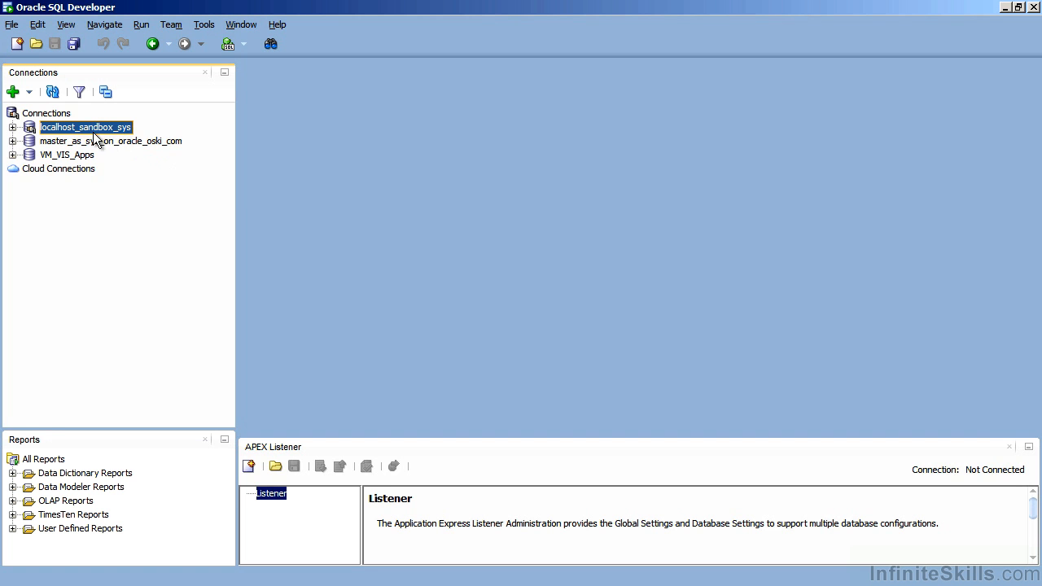
Step: Expand localhost_sandbox_sys > Other Users > MOVIES > Tables to list the MOVIE table and its columns
click(13, 127)
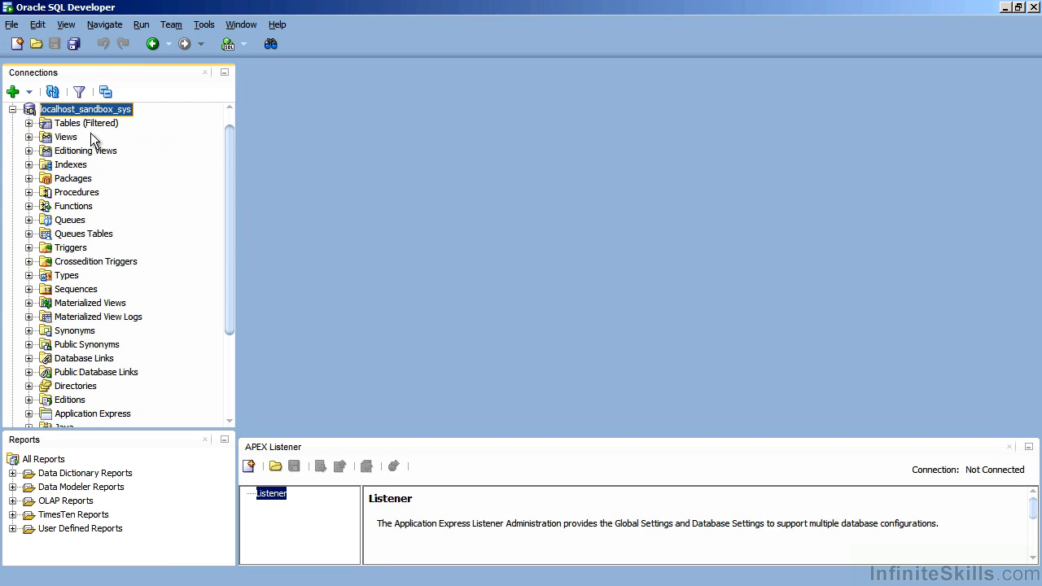
scroll(down, 3)
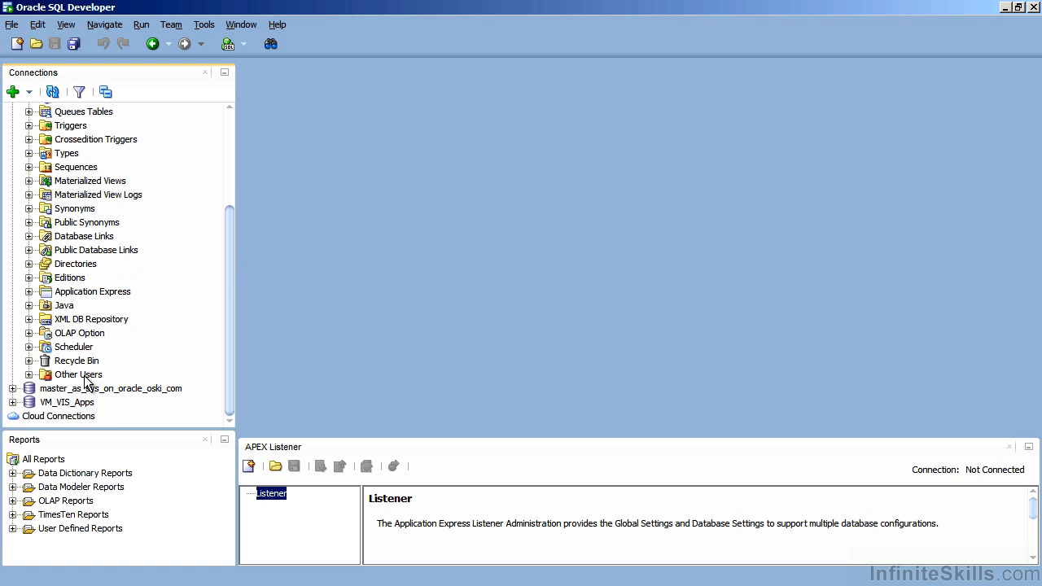
click(29, 375)
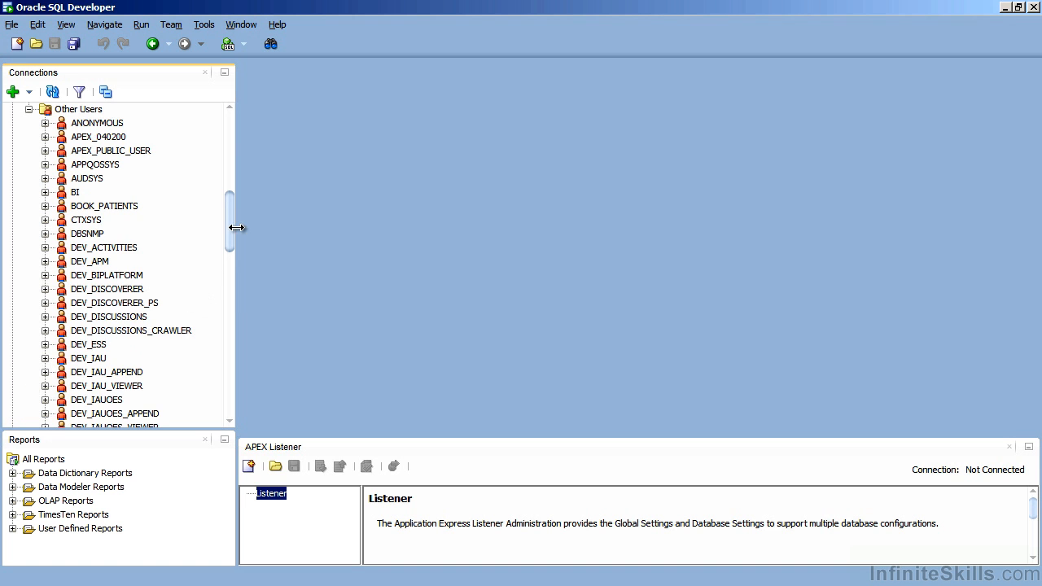
scroll(down, 3)
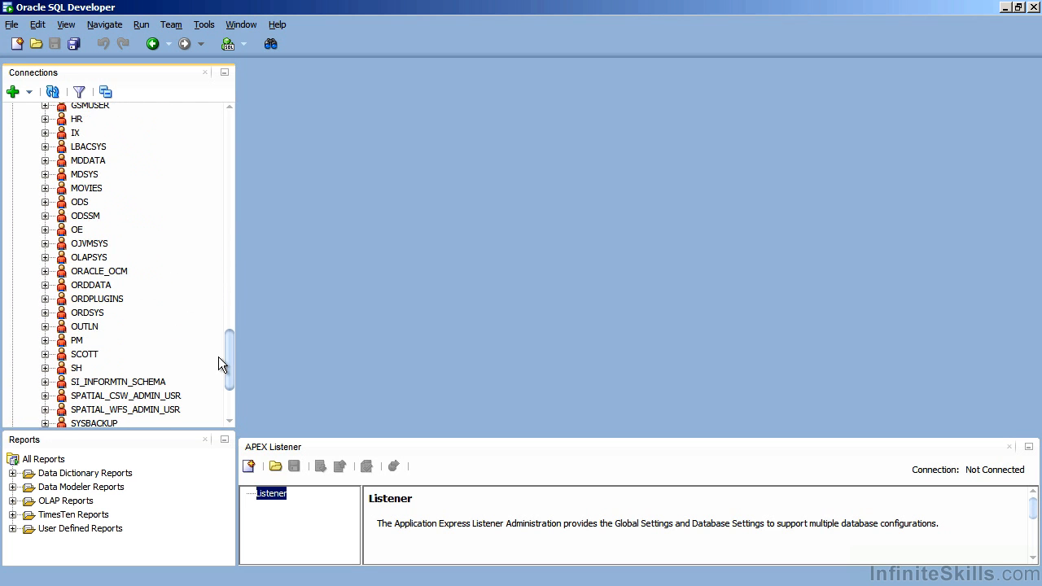
click(46, 188)
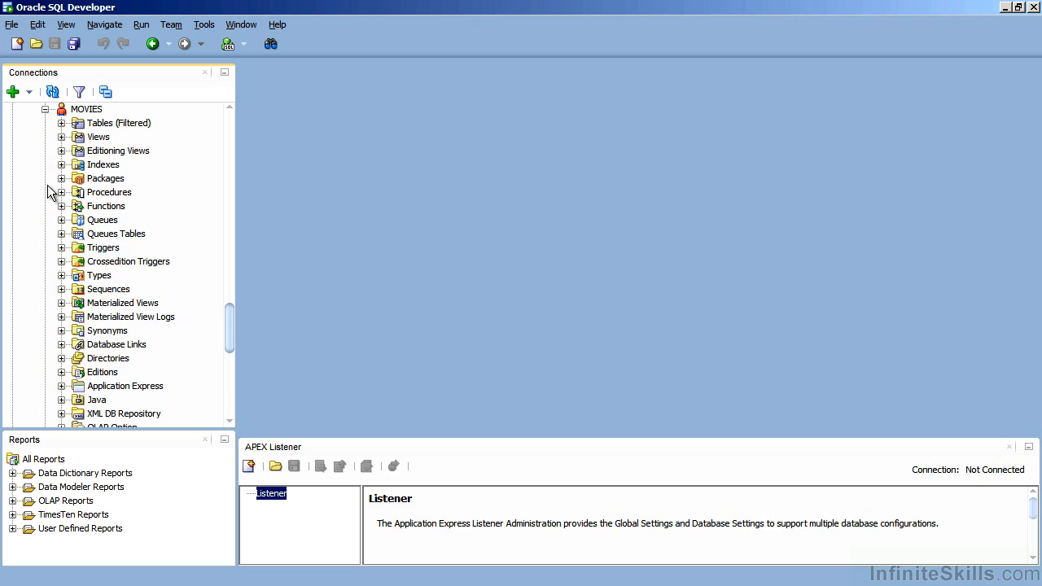
click(62, 124)
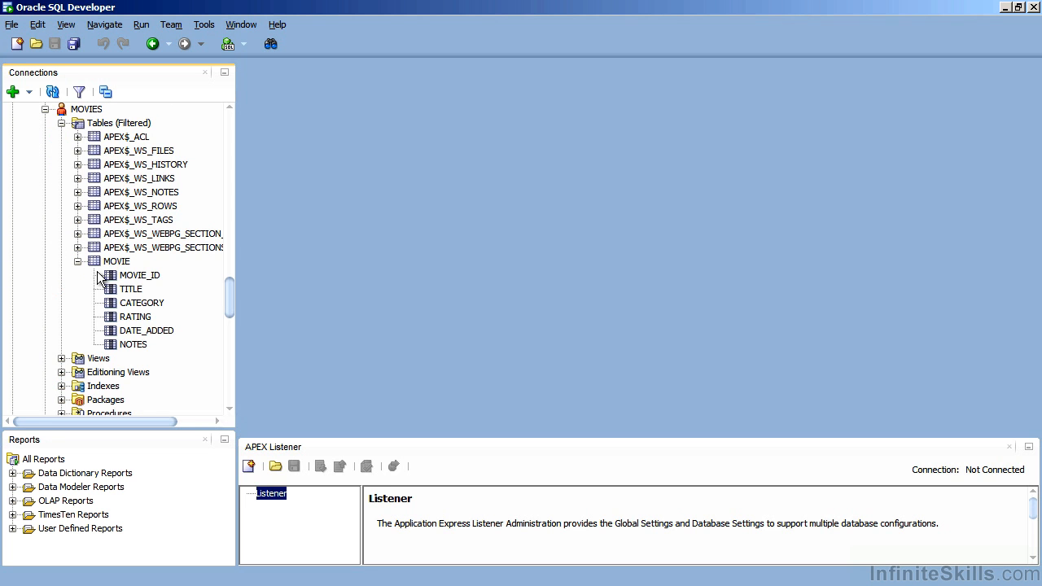
Step: Open the MOVIE table's Columns tab showing its six columns with data types and nullability
double_click(117, 260)
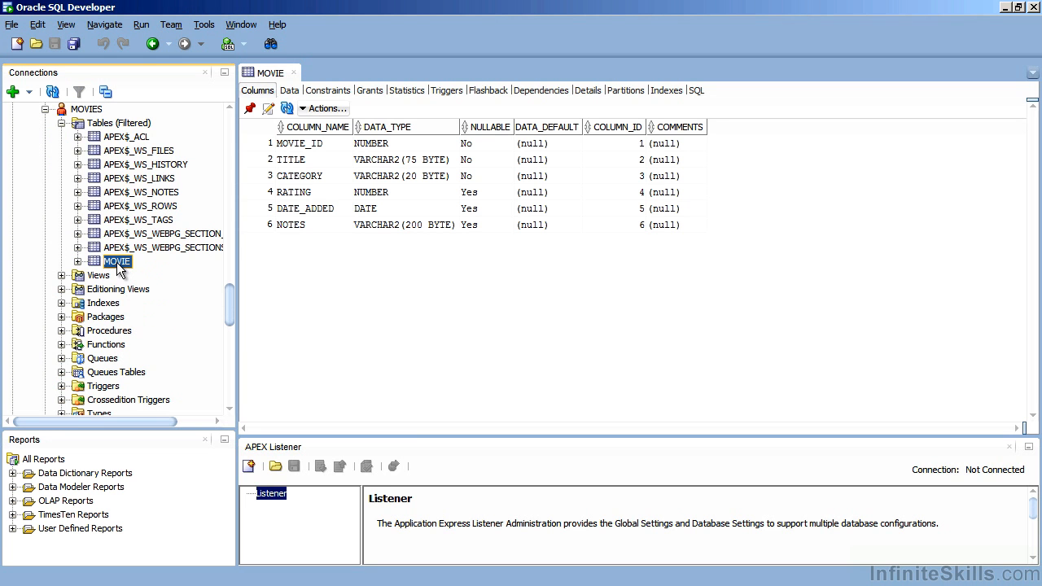
mouse_move(118, 267)
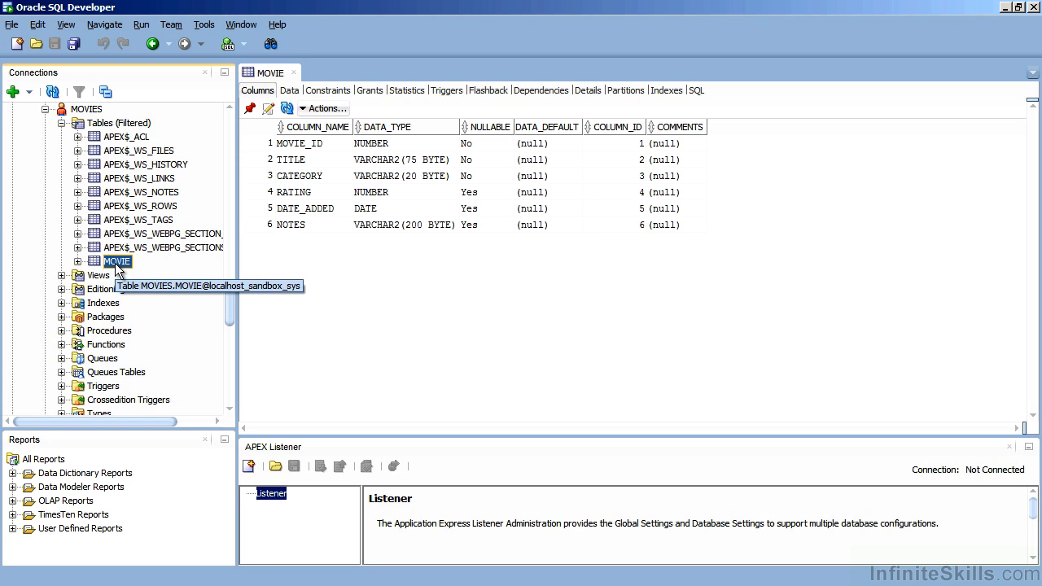
mouse_move(166, 264)
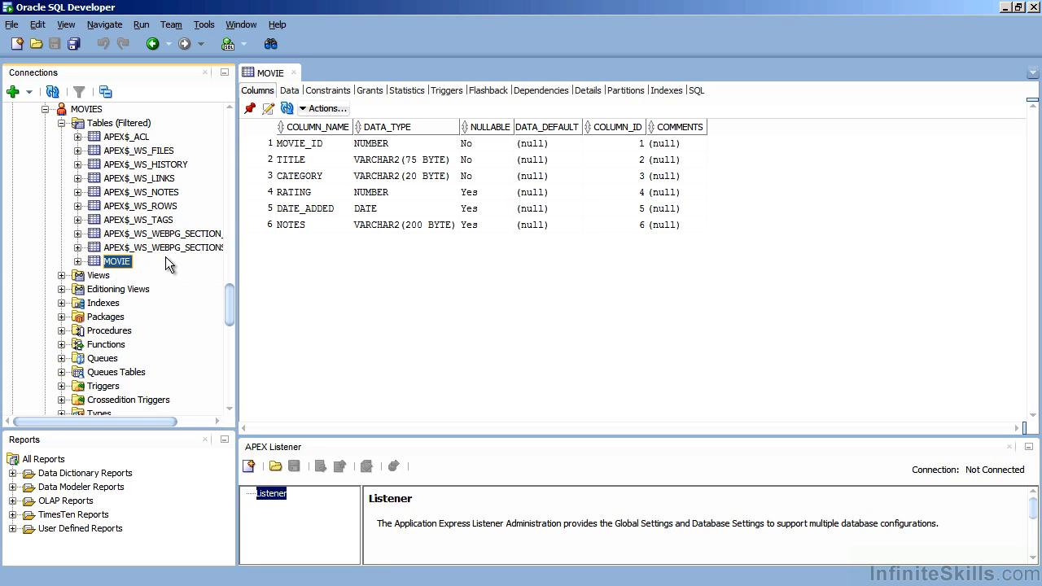
mouse_move(309, 151)
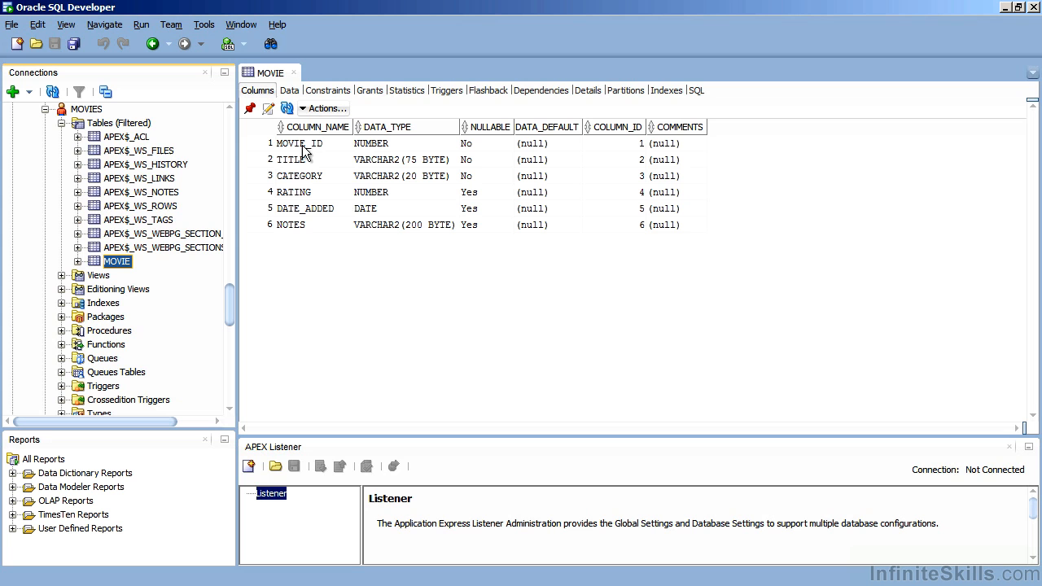
mouse_move(309, 185)
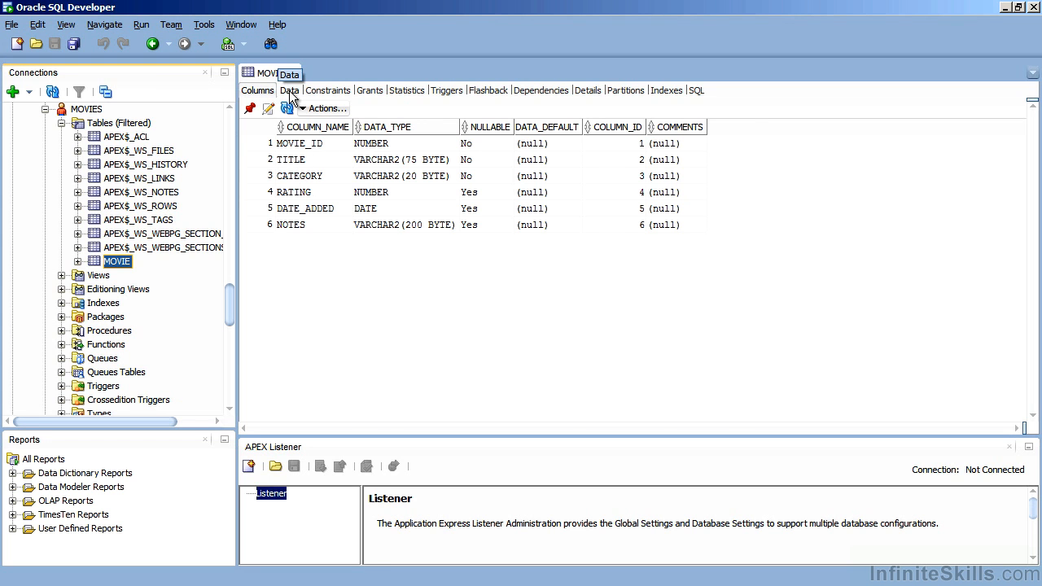
Step: Show the MOVIE table's rows with titles, categories, ratings and dates added
click(290, 92)
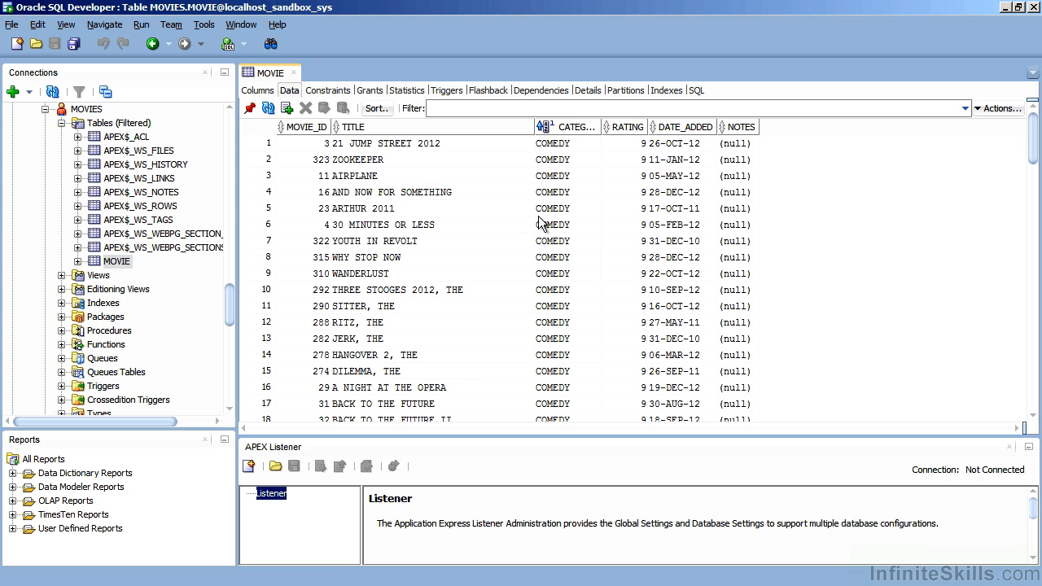
mouse_move(576, 257)
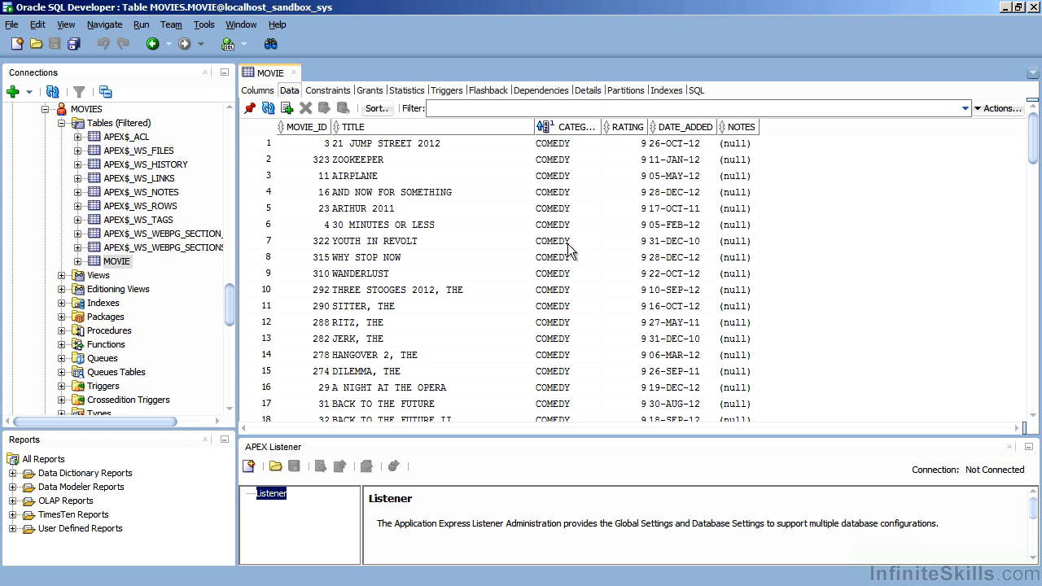
mouse_move(308, 194)
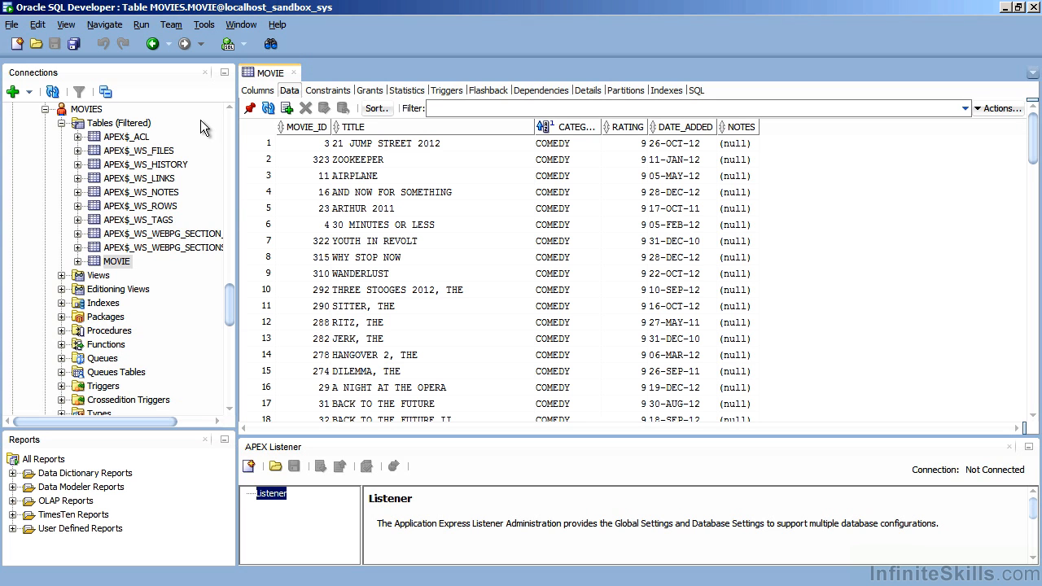
mouse_move(127, 268)
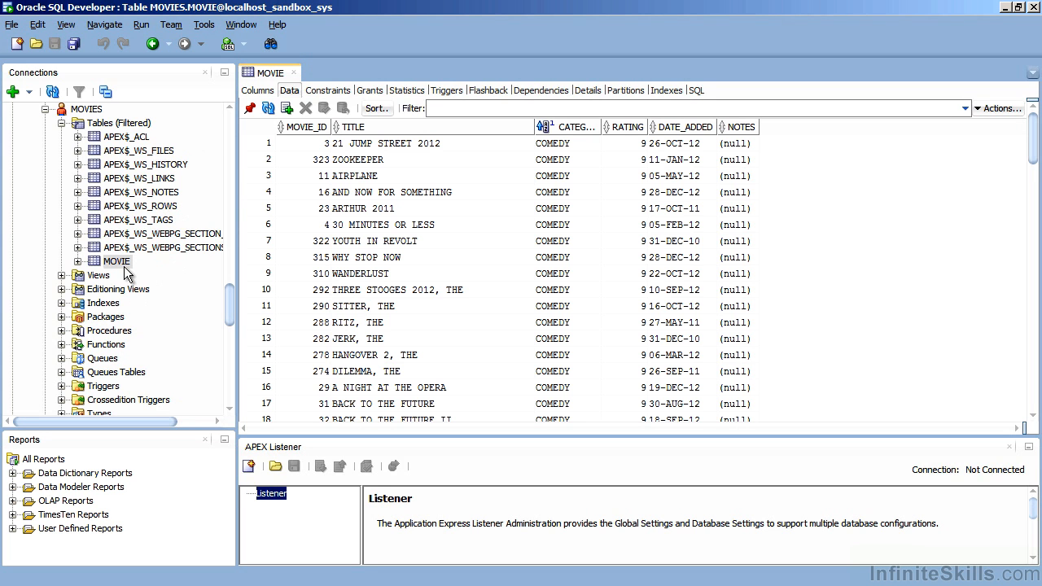
mouse_move(147, 269)
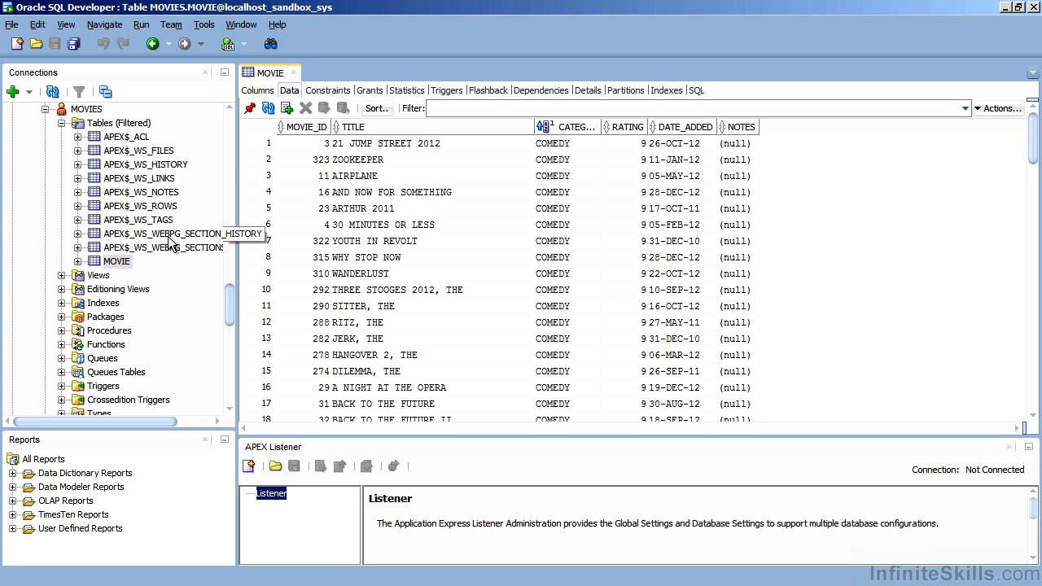
mouse_move(170, 242)
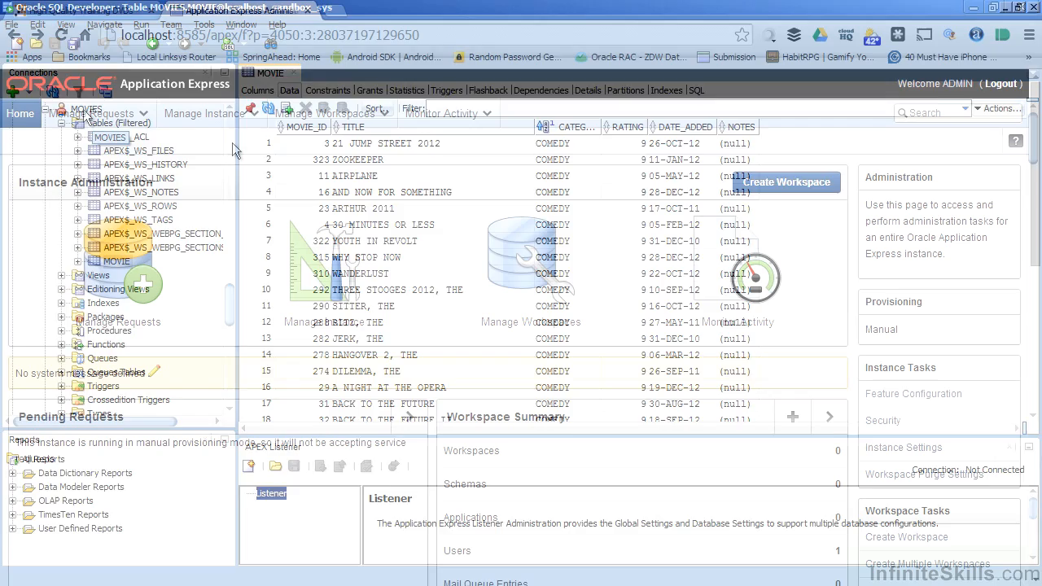
Step: Go from the APEX Instance Administration home page to Manage Workspaces
click(236, 10)
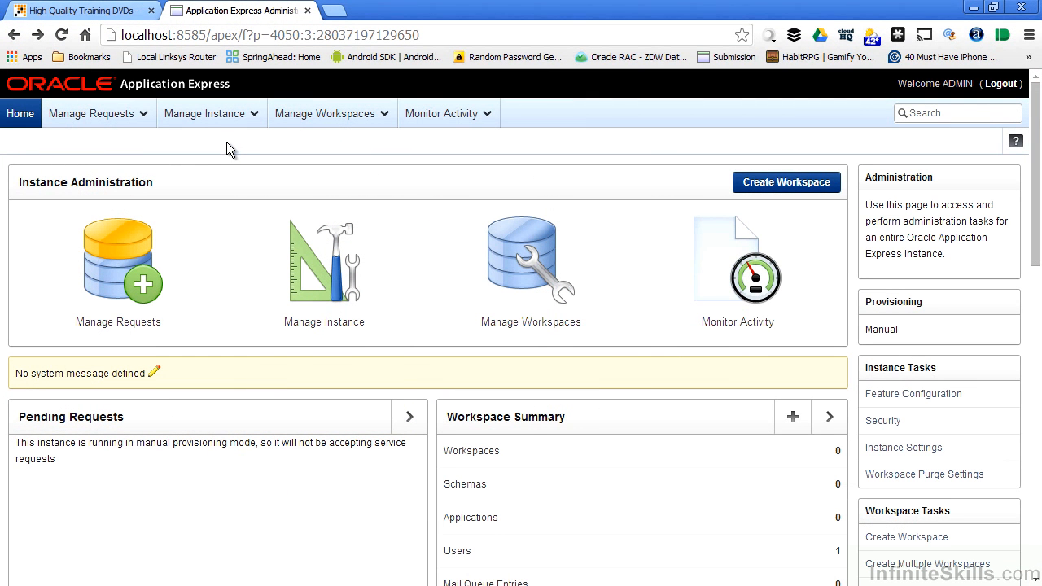
mouse_move(521, 266)
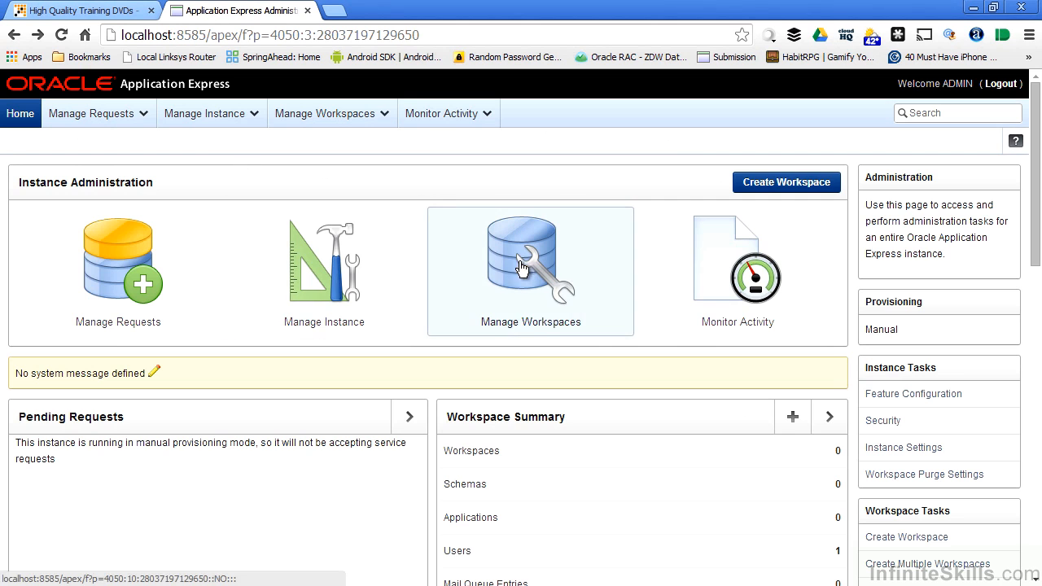
click(530, 260)
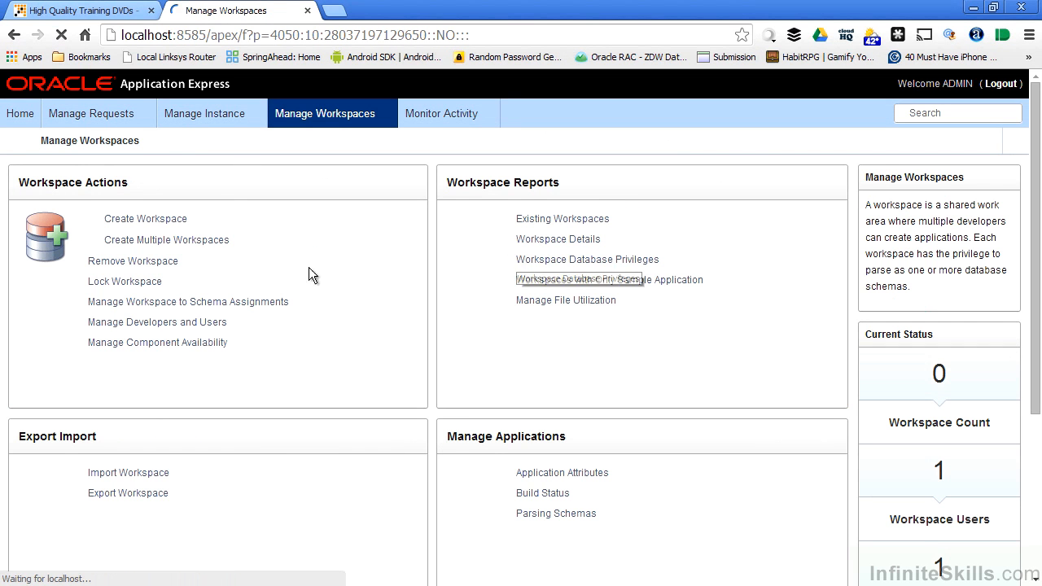
Step: Name the new workspace Movies_WS in the Create Workspace wizard and continue to the schema step
click(145, 218)
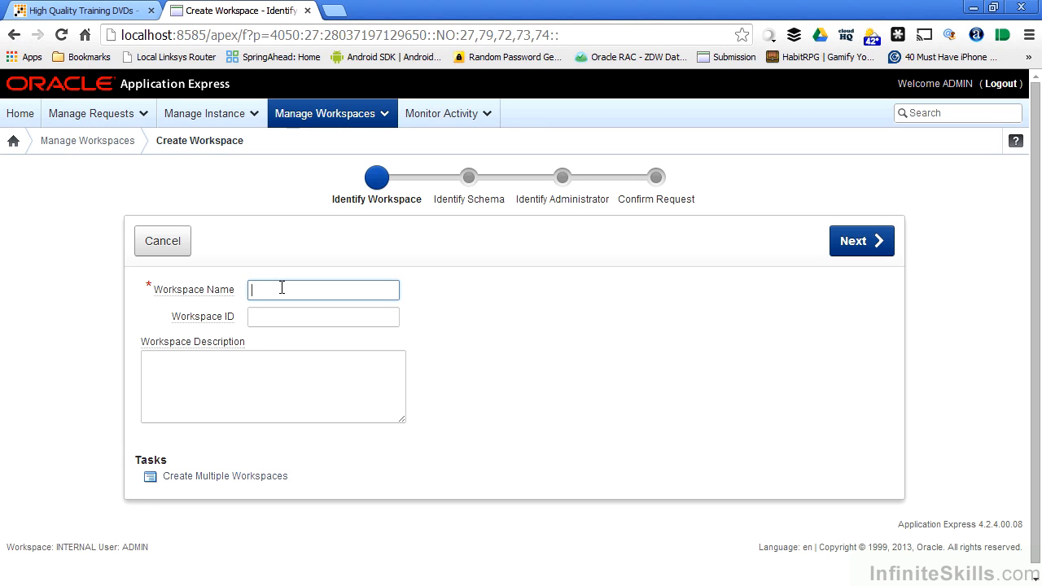
text(Movies_WS)
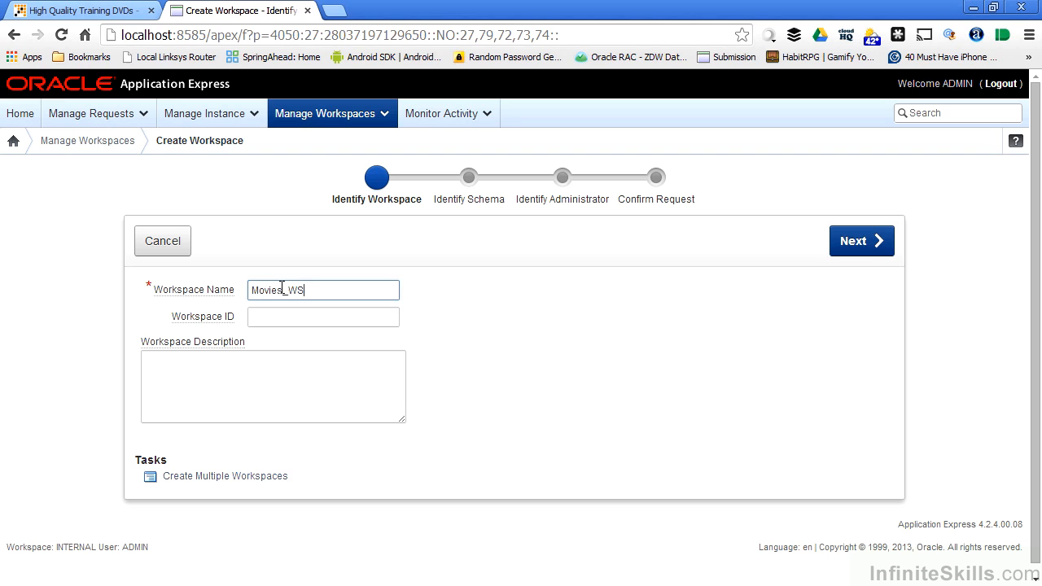
mouse_move(440, 324)
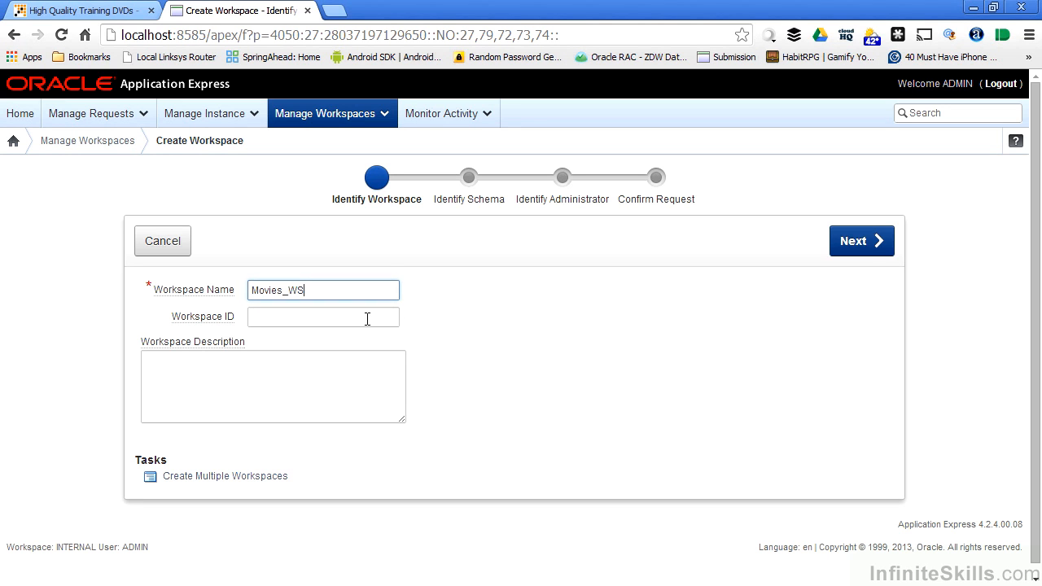
mouse_move(369, 378)
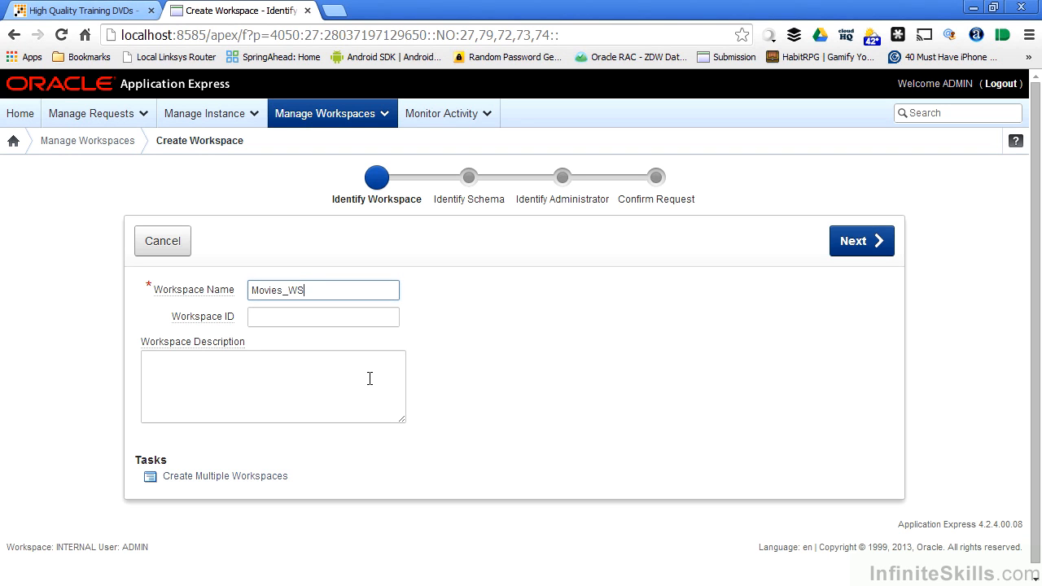
mouse_move(147, 299)
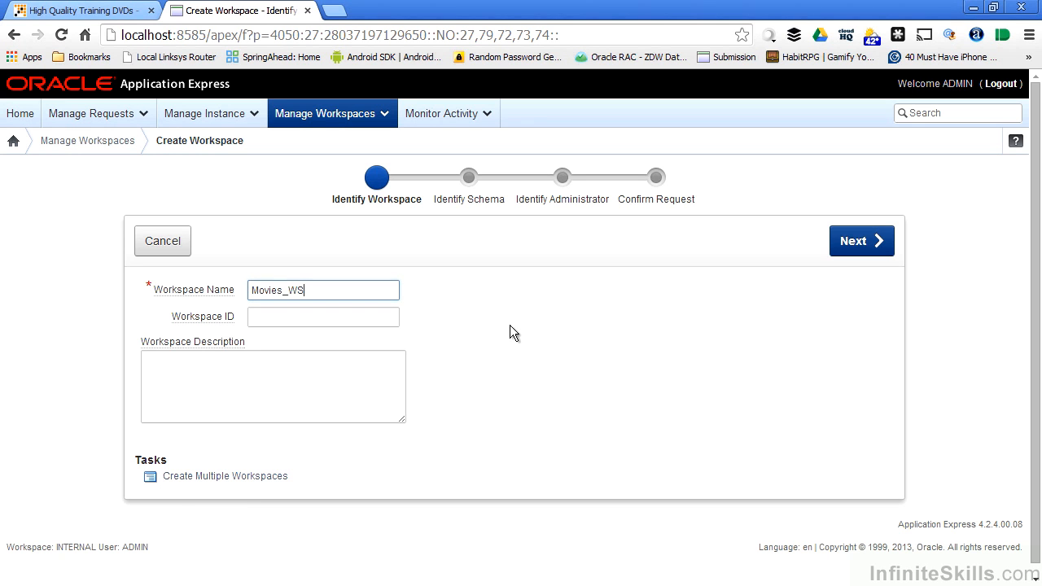
mouse_move(480, 335)
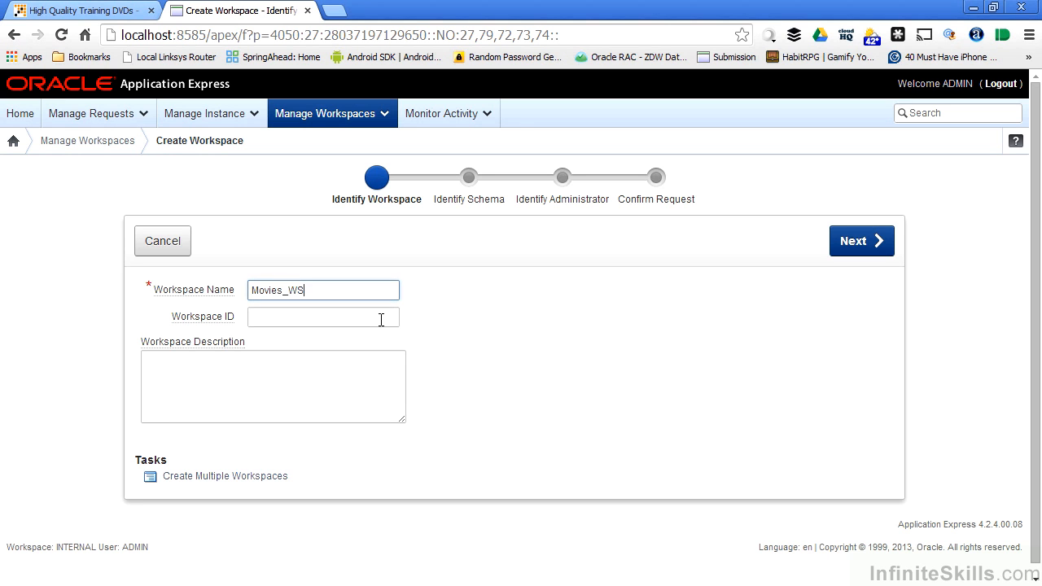
click(861, 241)
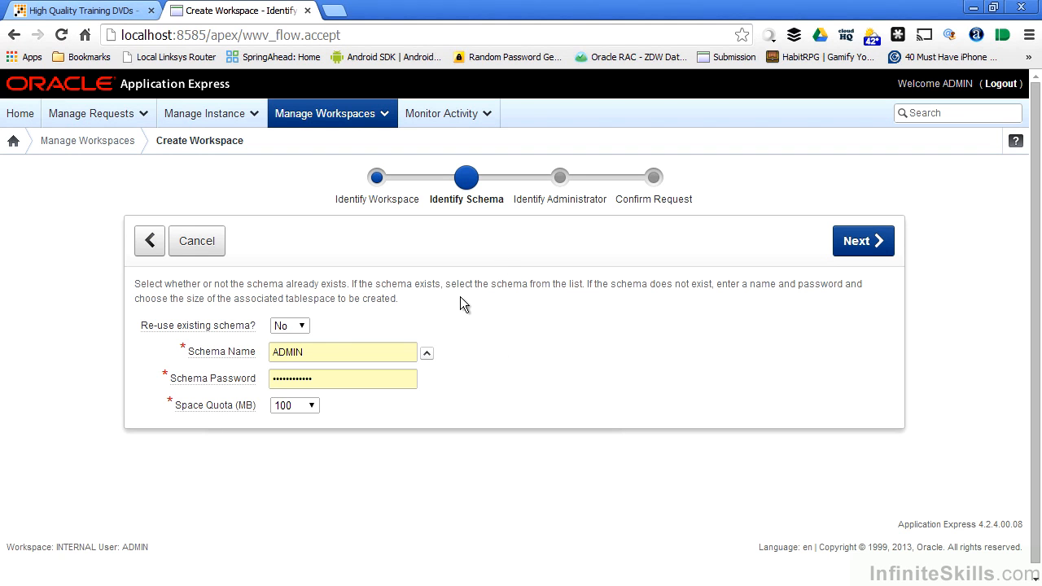
Step: Set Re-use existing schema to Yes with schema MOVIES and continue to the administrator step
click(290, 326)
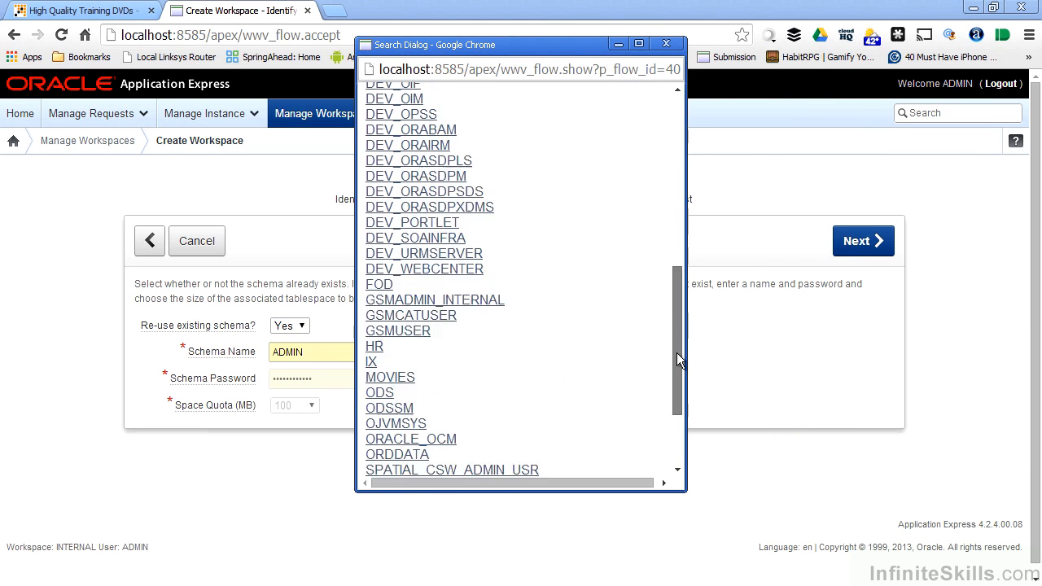
click(389, 377)
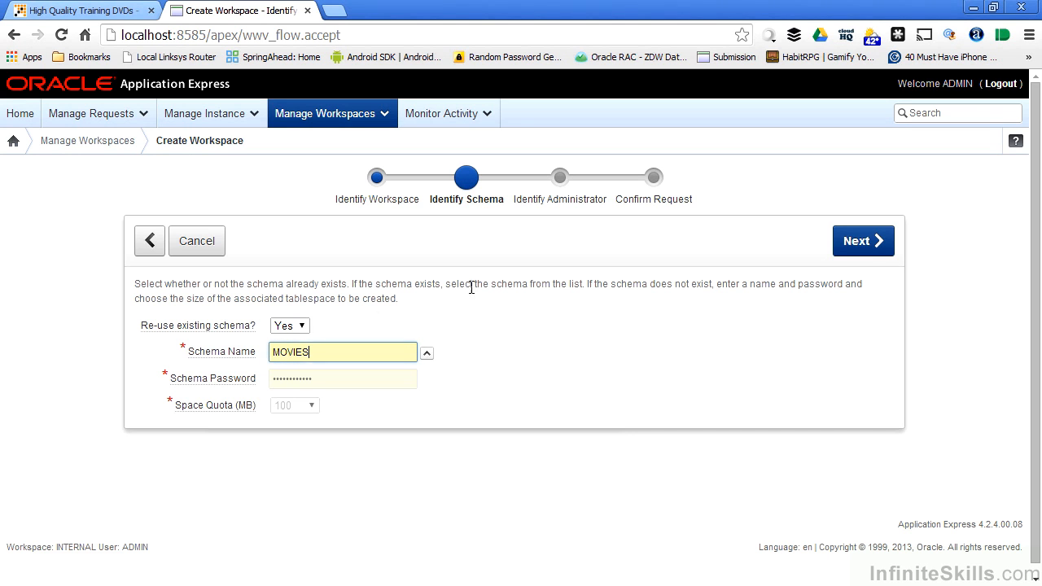
mouse_move(494, 296)
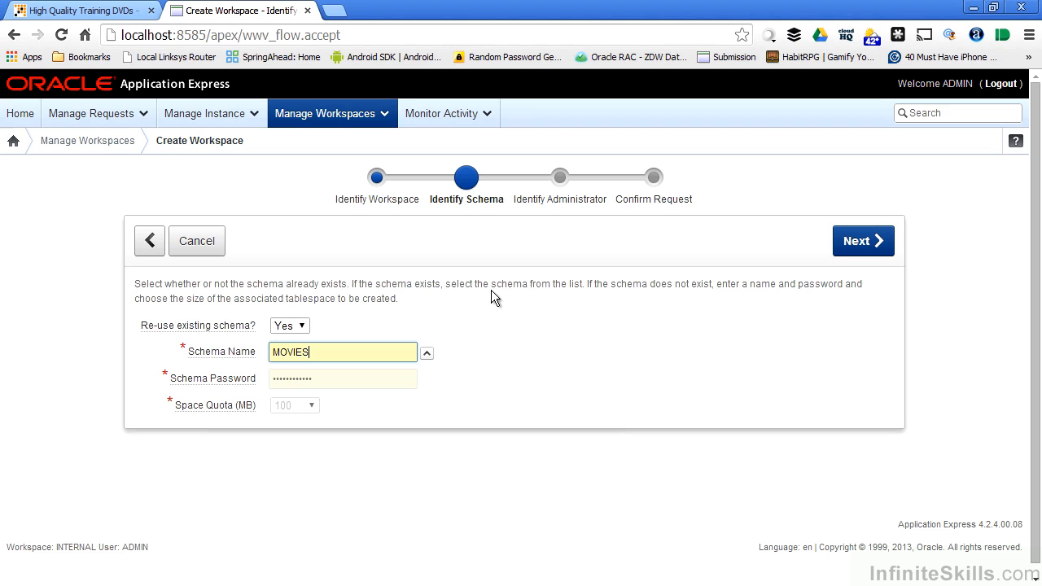
mouse_move(518, 286)
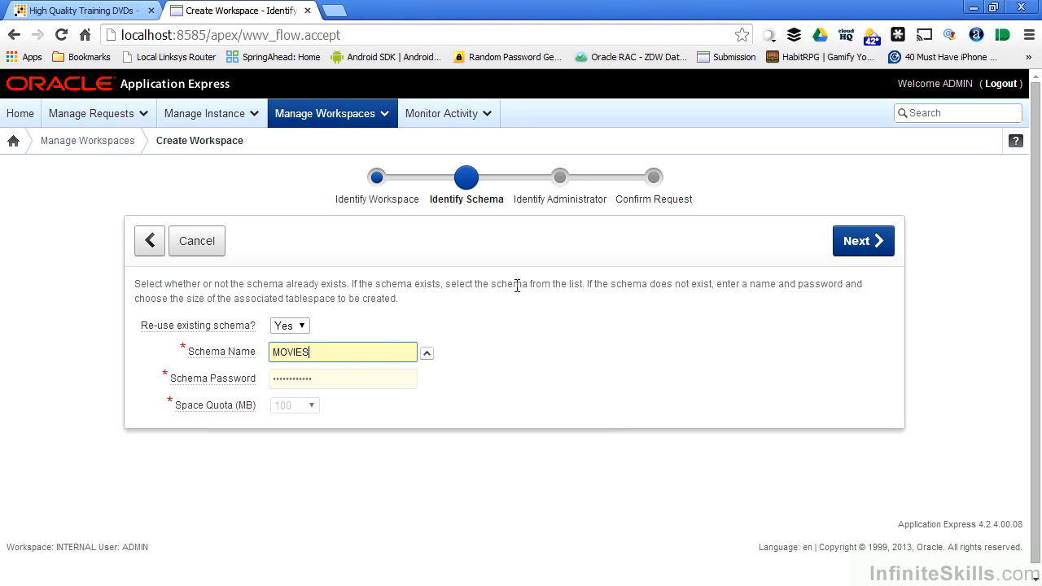
click(862, 241)
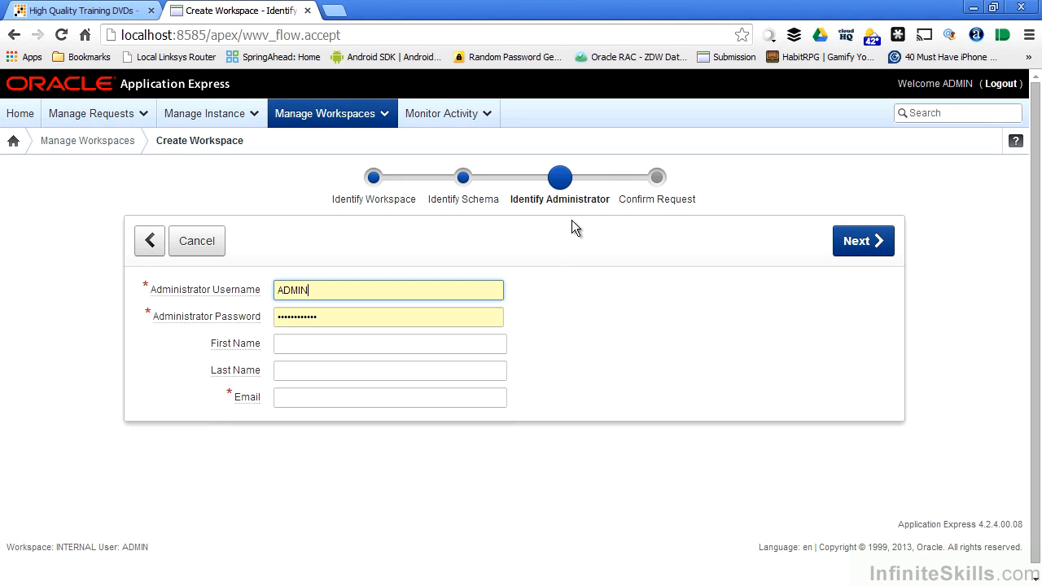
mouse_move(553, 262)
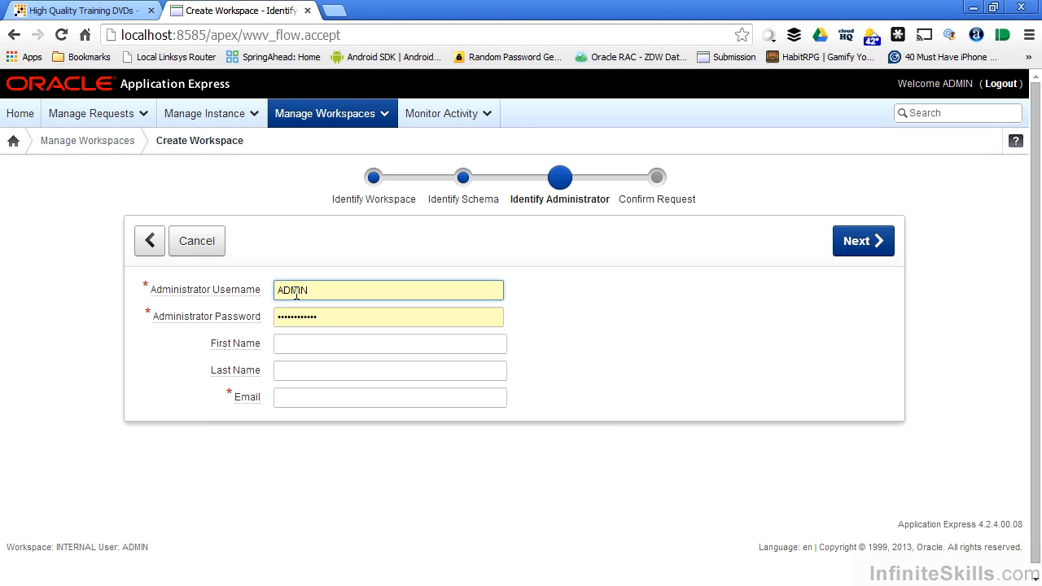
mouse_move(712, 340)
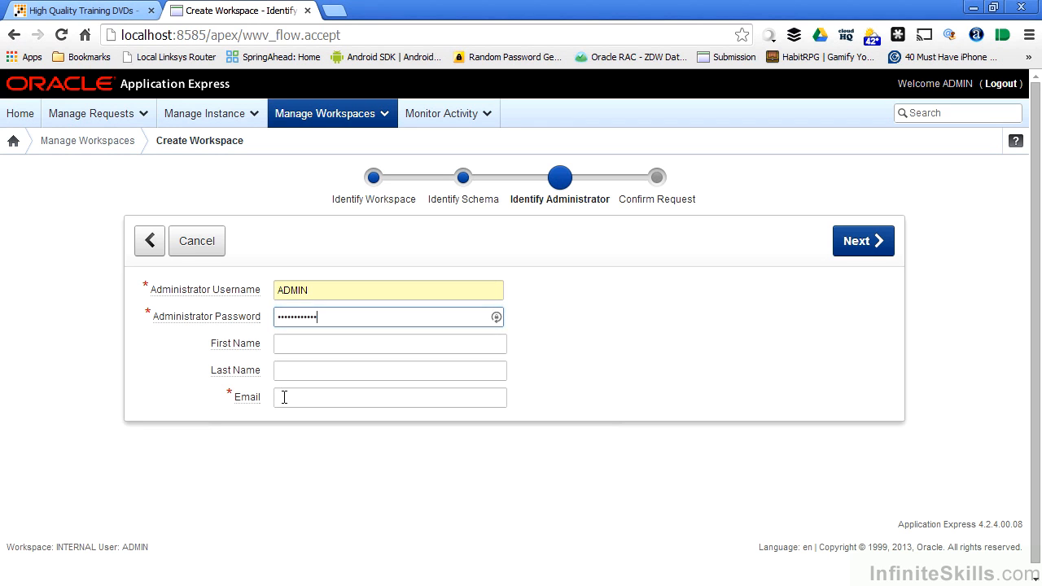
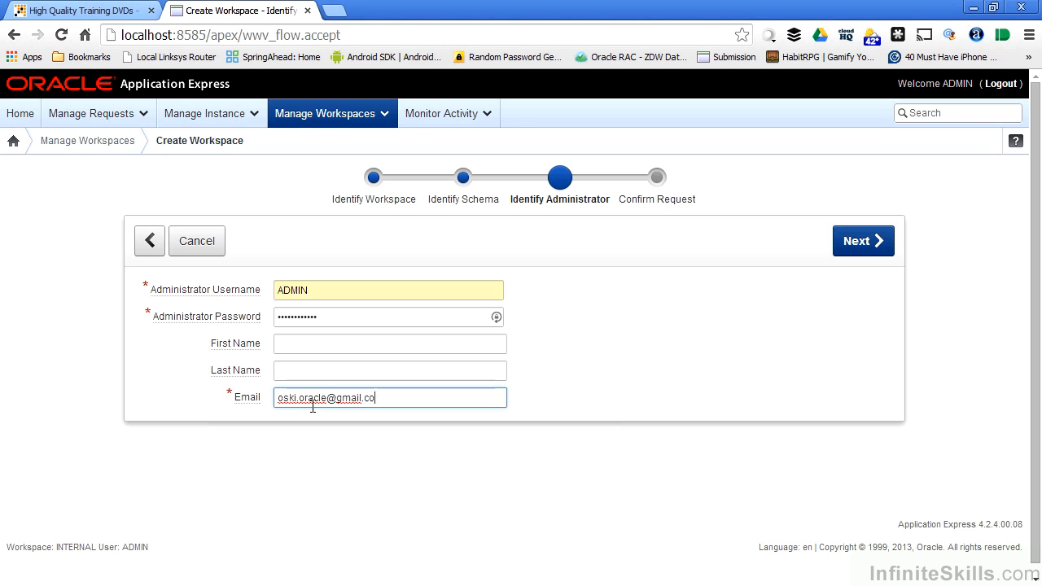
Step: Enter administrator ADMIN with password and email and continue to the Confirm Request summary
click(863, 241)
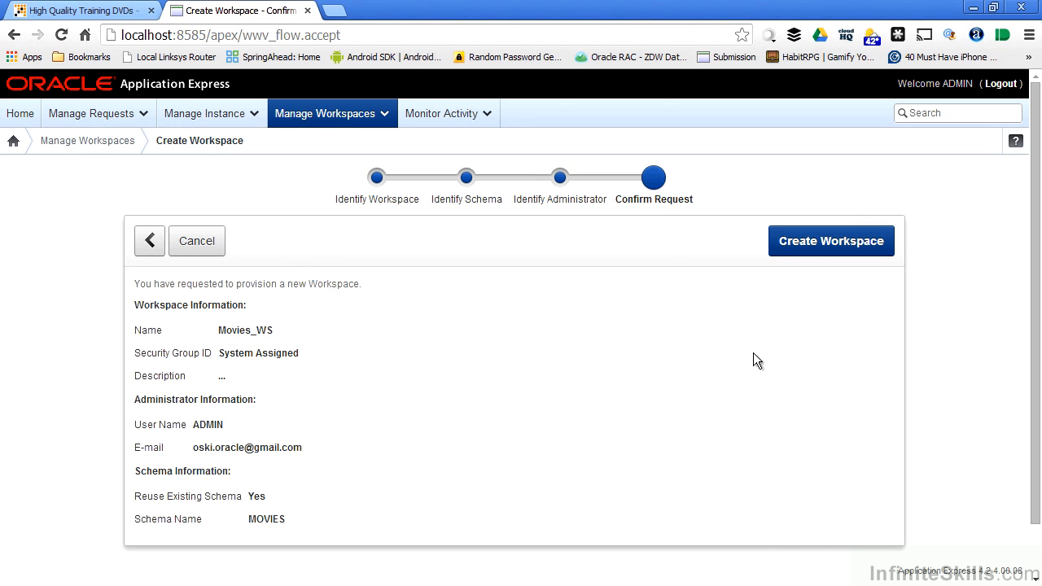
mouse_move(703, 175)
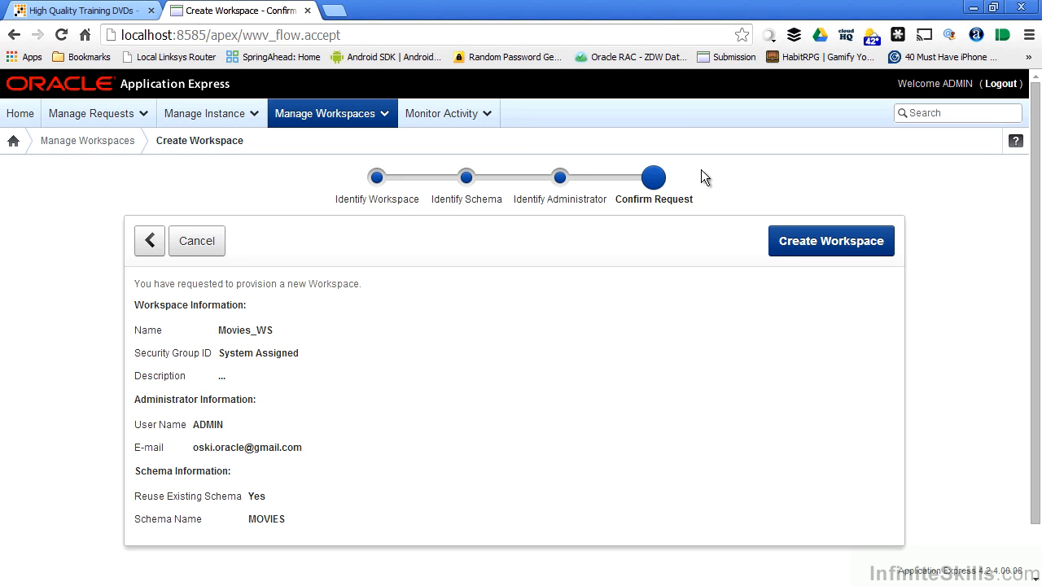
mouse_move(371, 199)
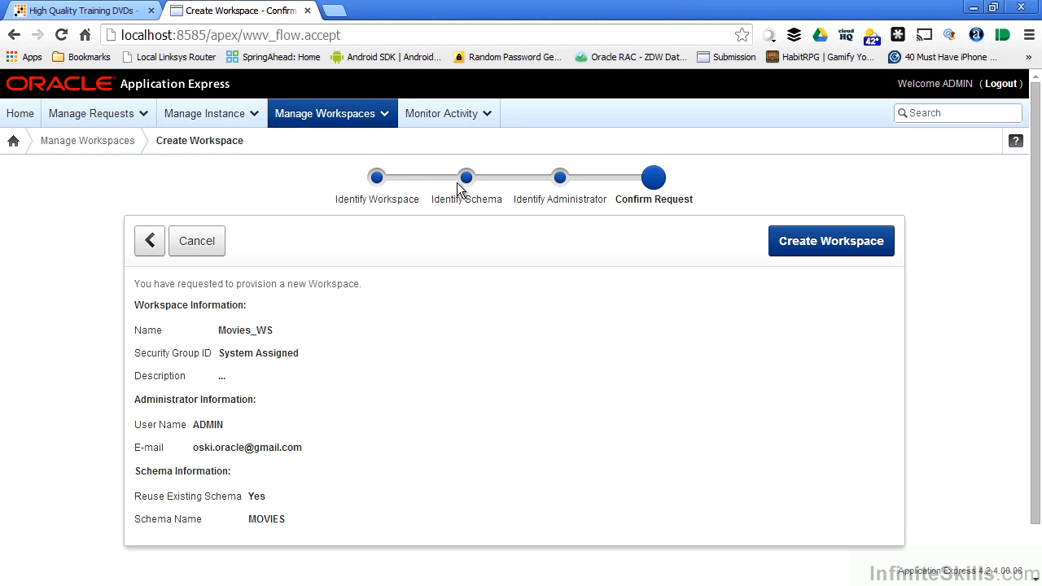
mouse_move(537, 182)
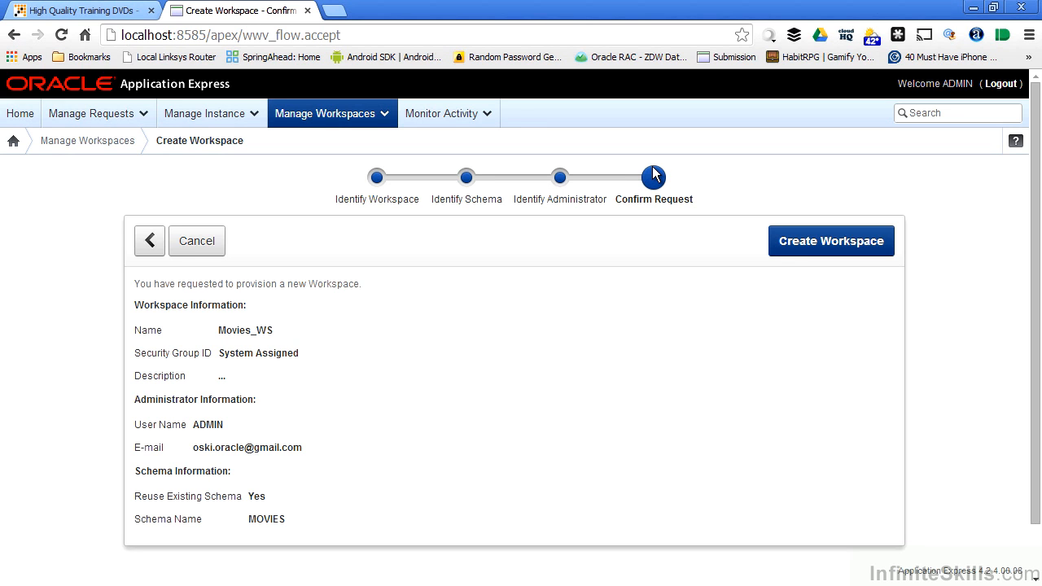
mouse_move(635, 172)
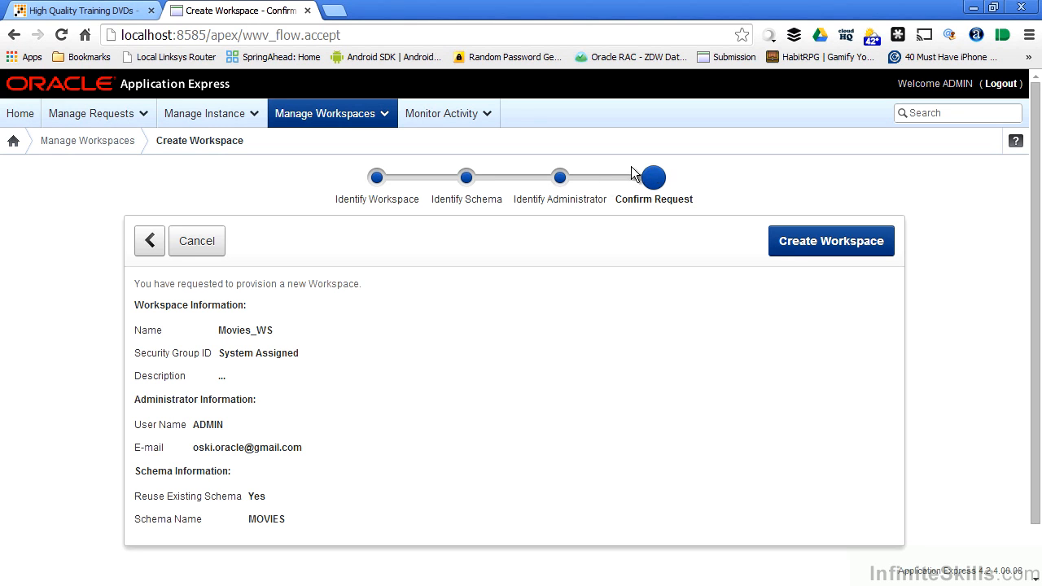
mouse_move(452, 182)
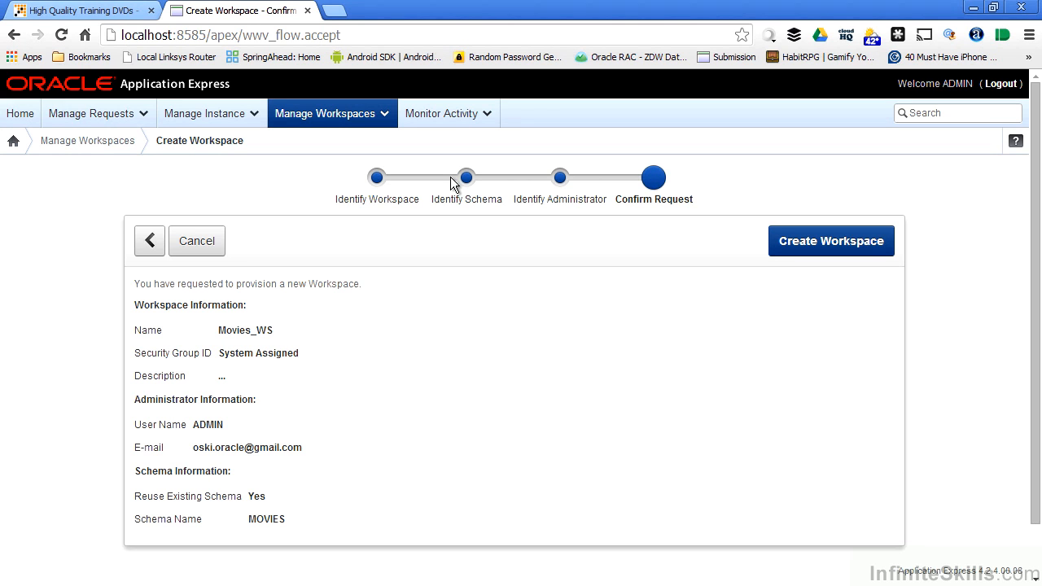
mouse_move(316, 276)
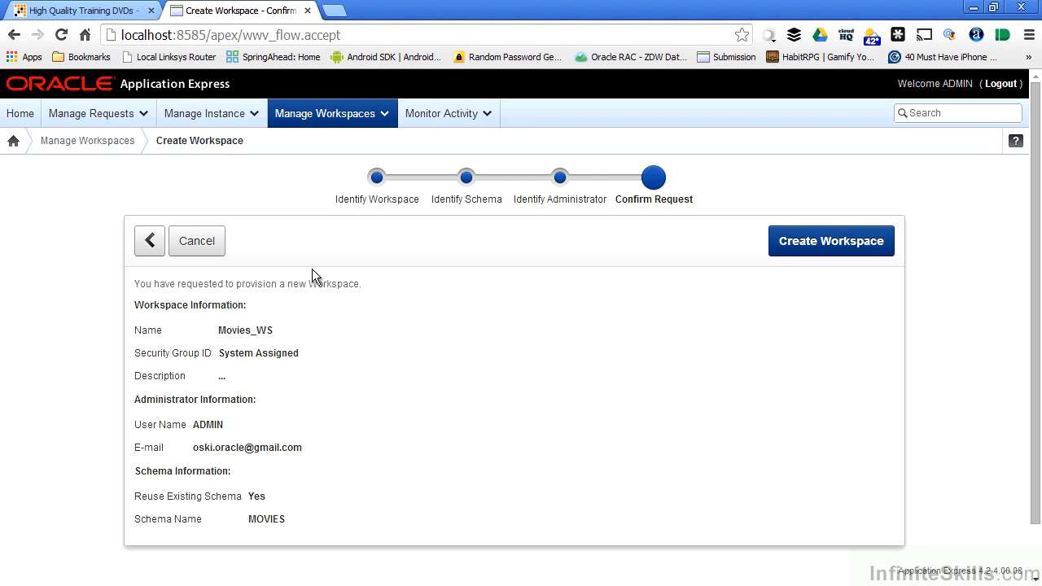
mouse_move(234, 335)
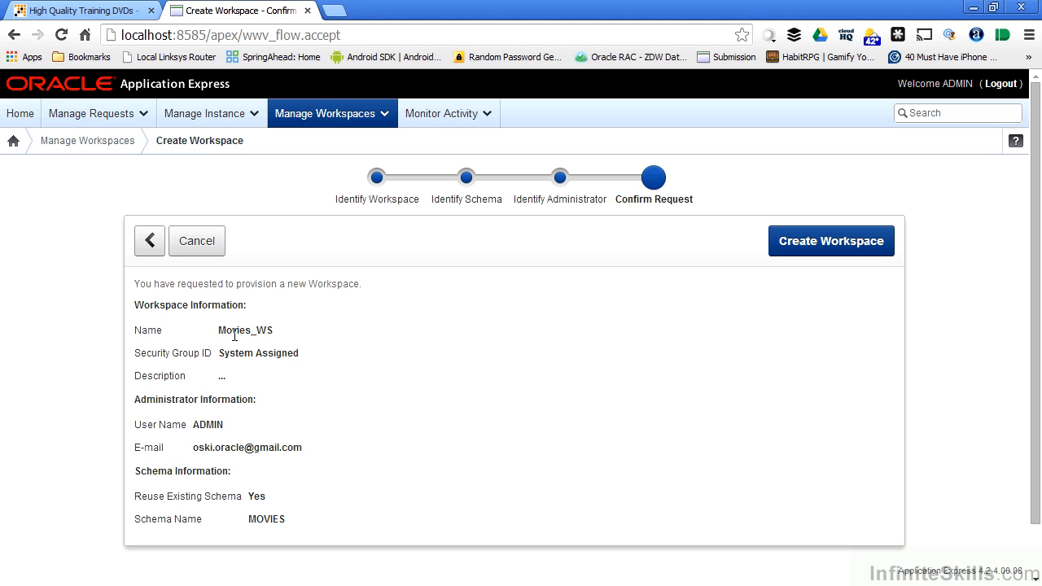
mouse_move(283, 345)
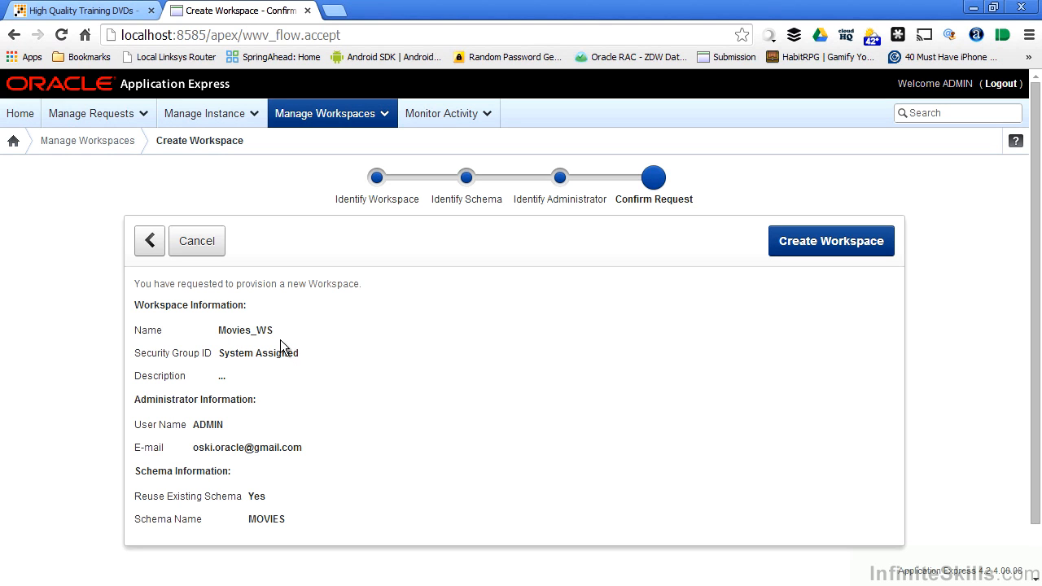
mouse_move(280, 371)
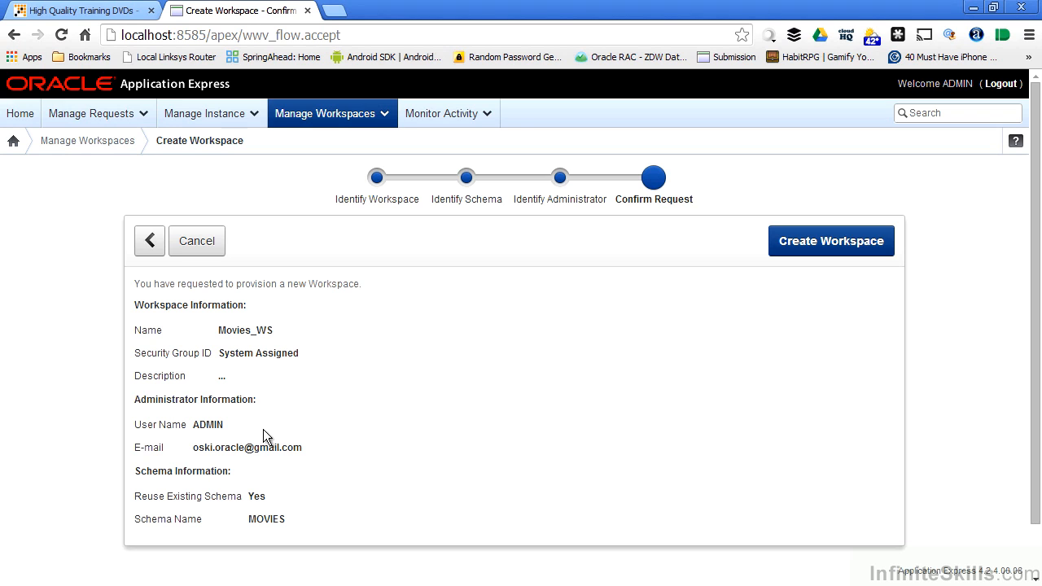
mouse_move(256, 428)
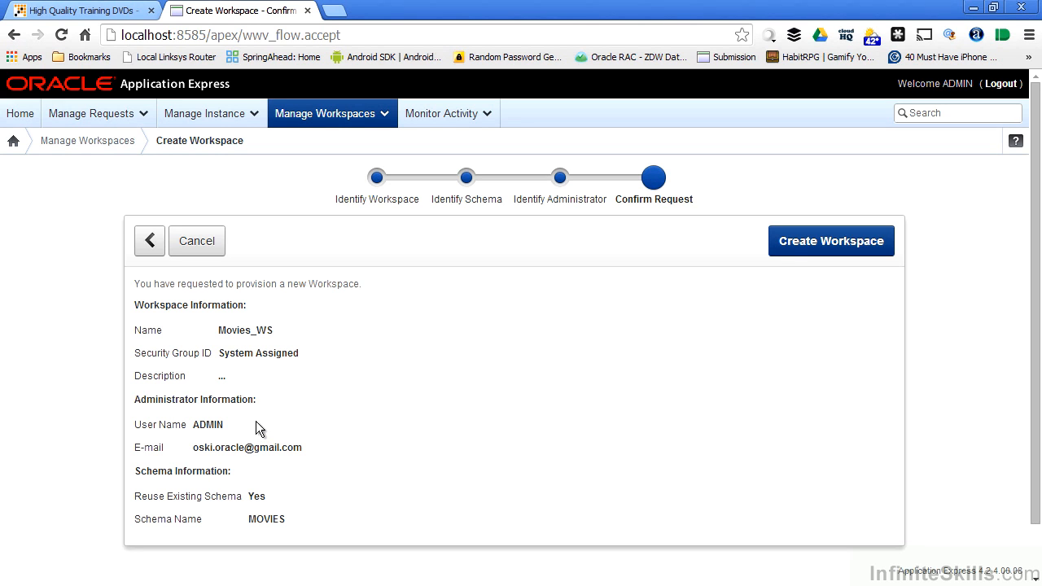
mouse_move(293, 479)
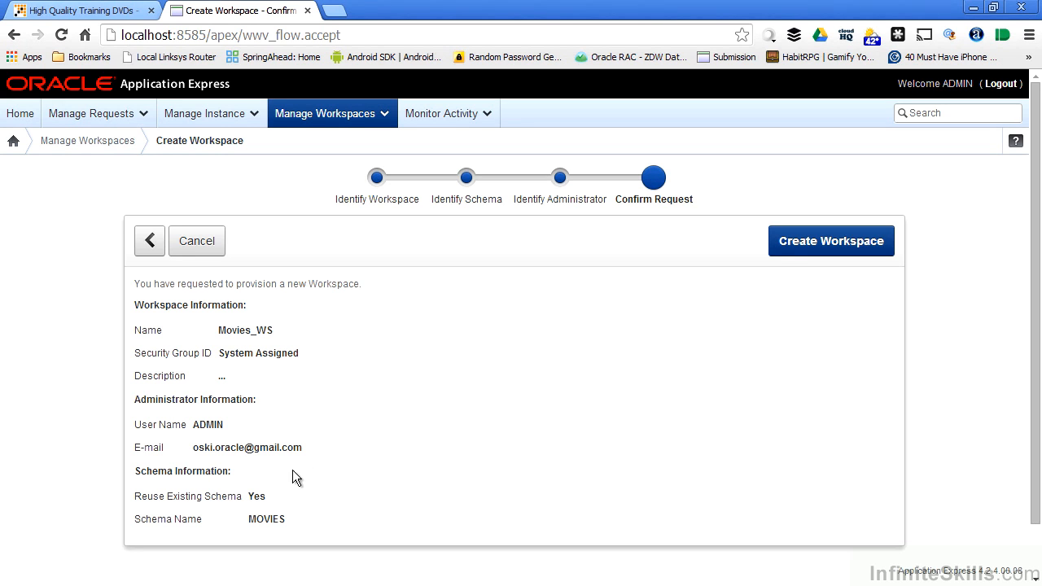
mouse_move(830, 241)
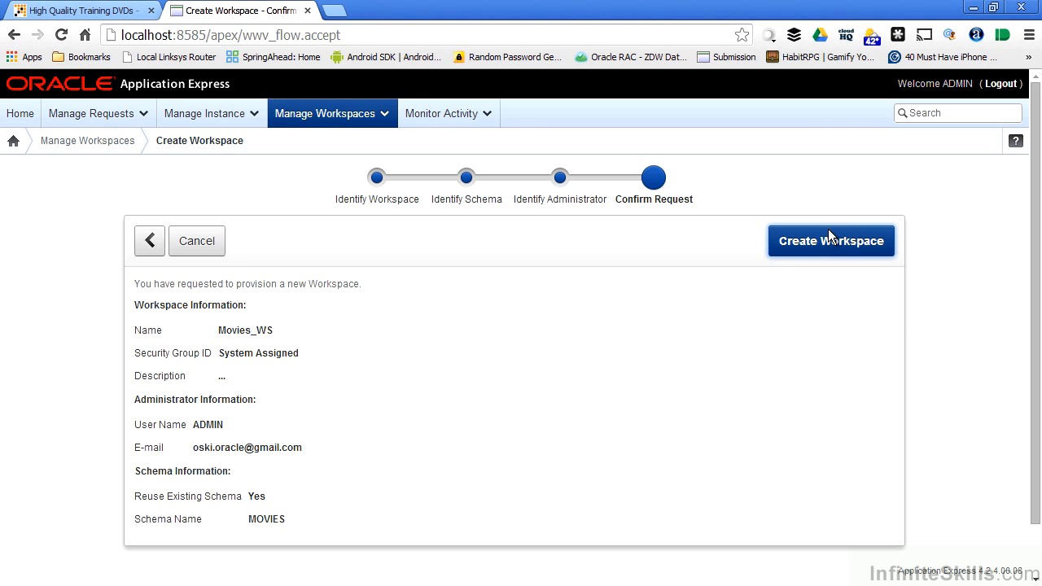
Step: Create workspace Movies_WS on schema MOVIES with administrator ADMIN from the Confirm Request summary
click(830, 241)
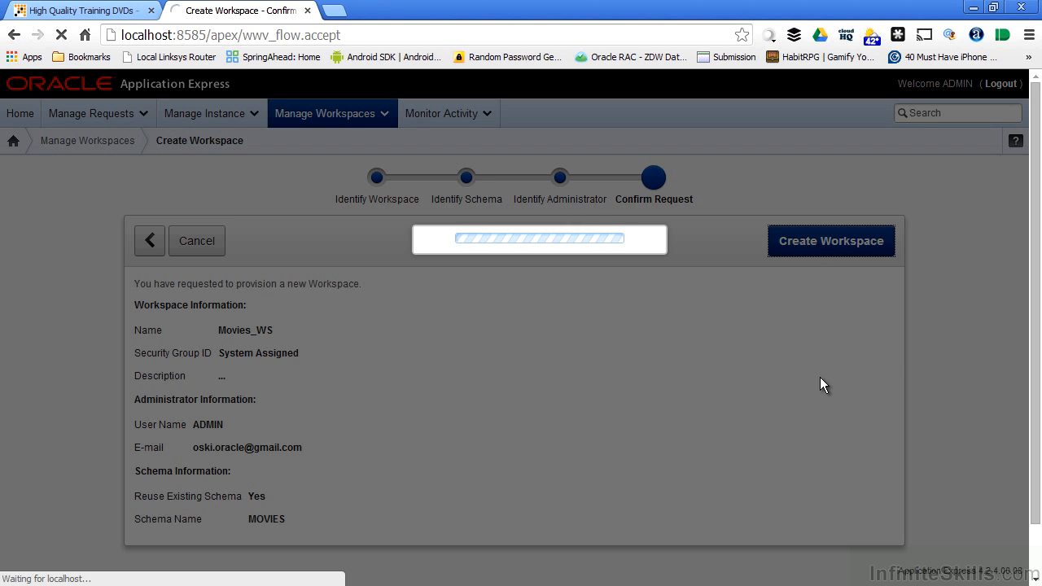
Step: Dismiss the Movies_WS provisioning success page and log out of the internal workspace
click(830, 241)
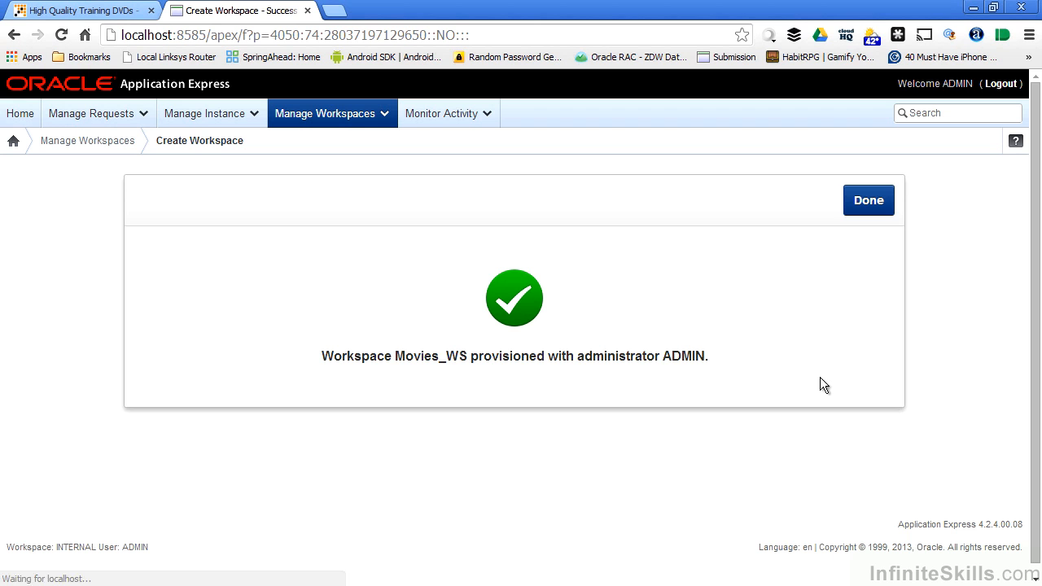
click(867, 200)
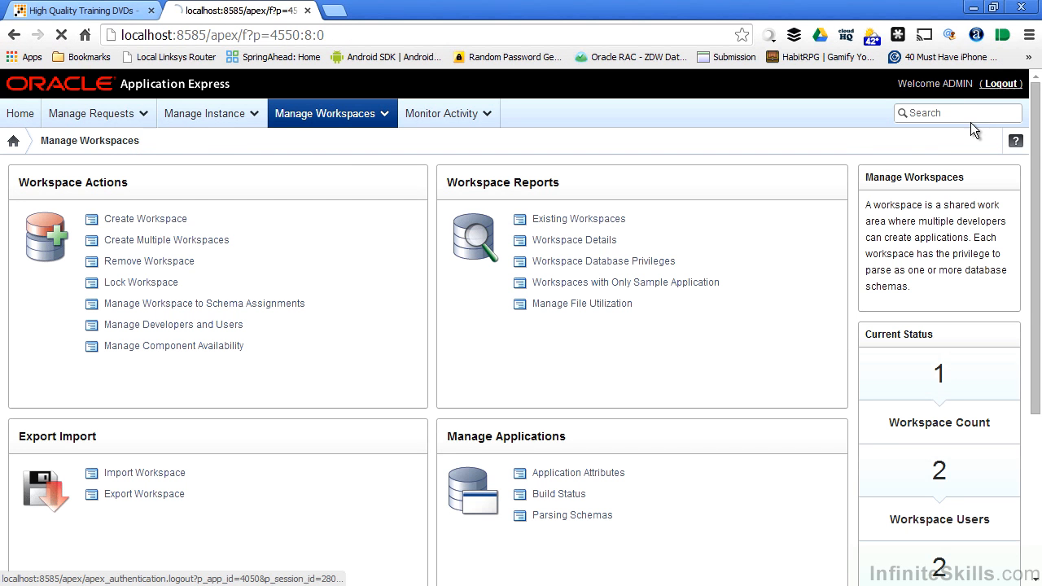
click(999, 83)
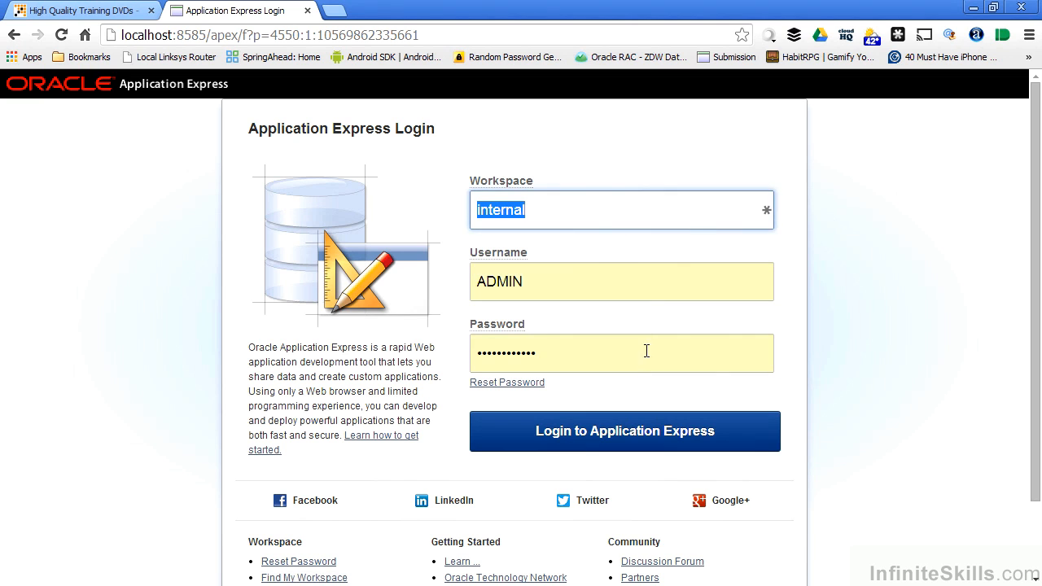
mouse_move(529, 218)
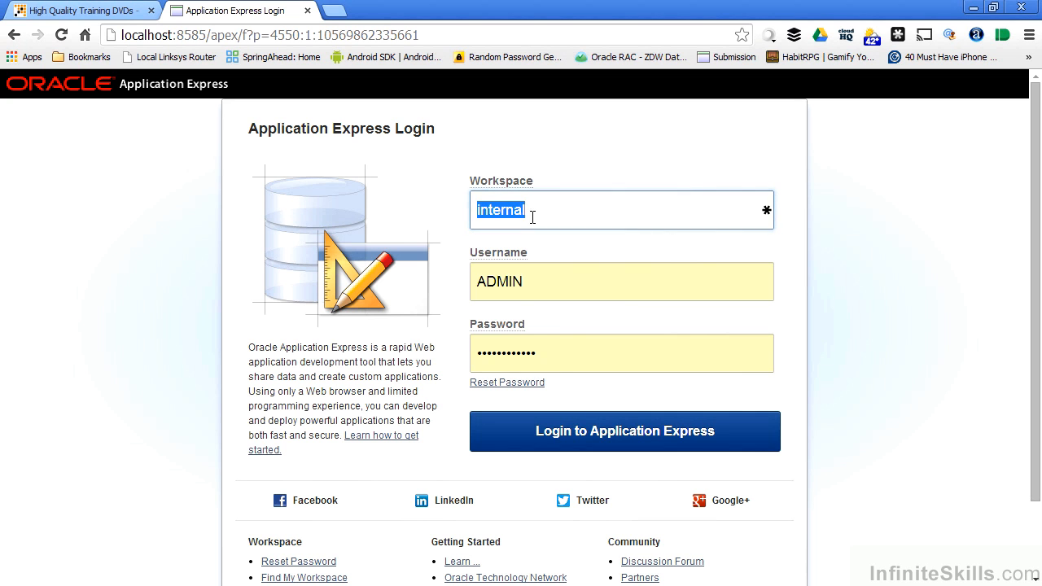
mouse_move(546, 229)
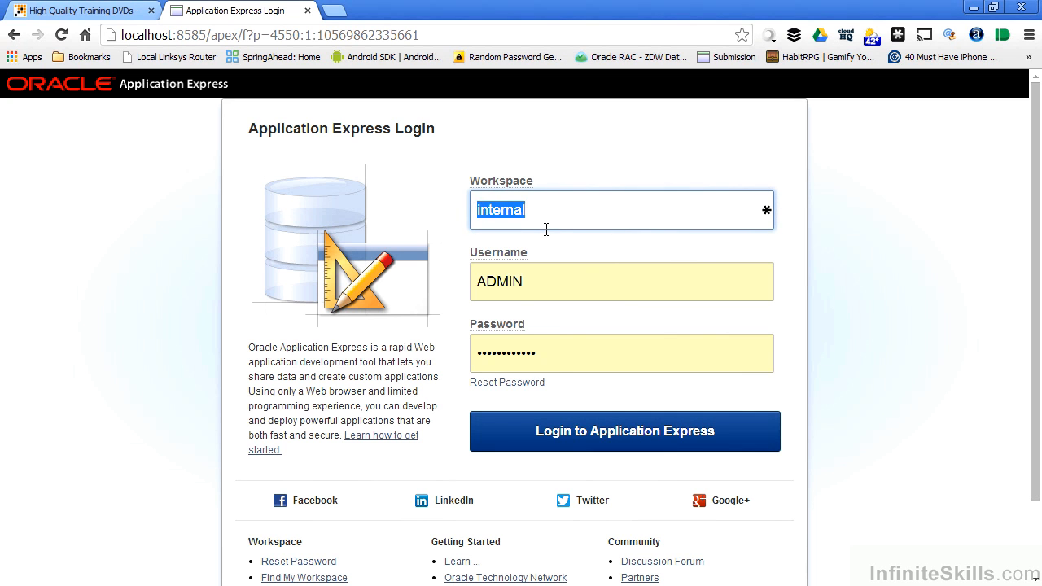
Step: Log in to workspace Movies_WS as ADMIN, reaching the mandatory password change page
text(Movie)
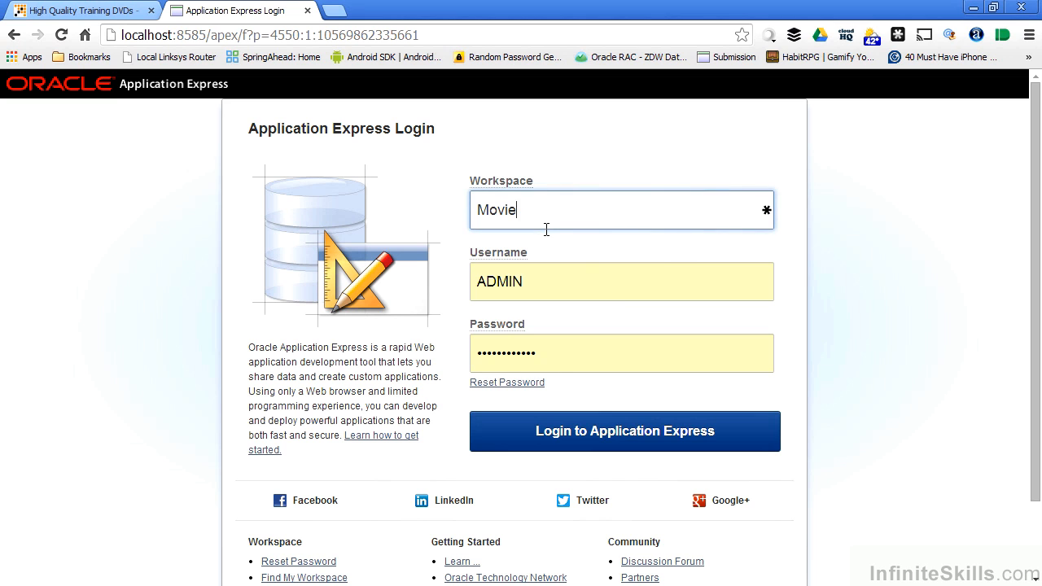
text(s_WS)
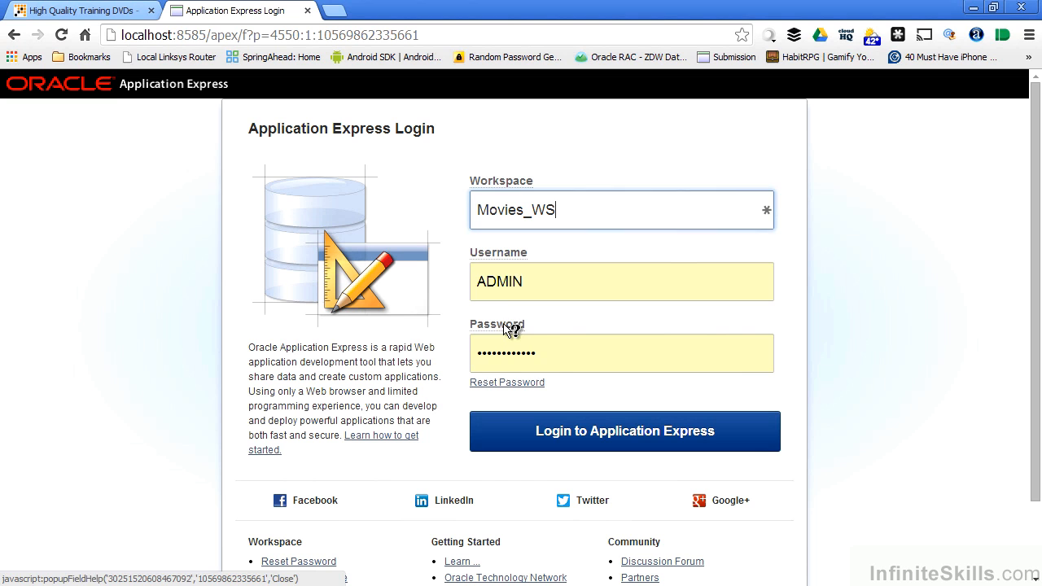
click(530, 210)
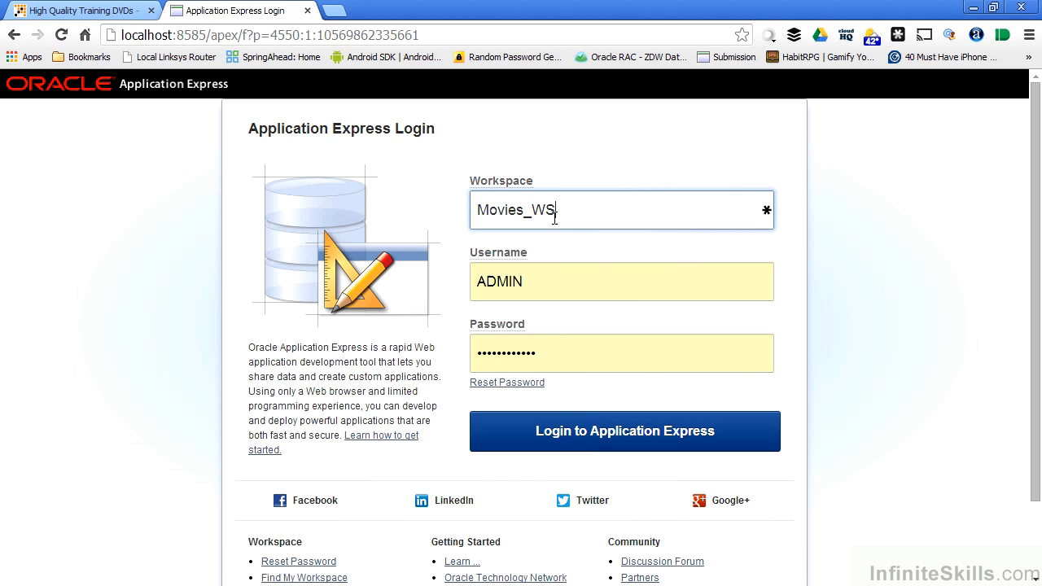
click(625, 431)
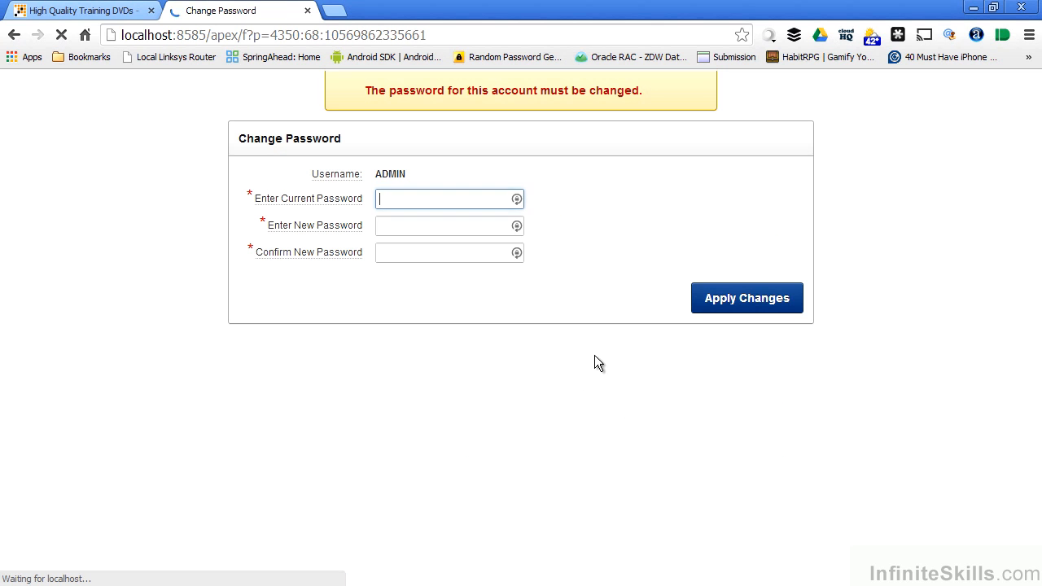
Step: Confirm the new ADMIN password and apply the change, returning to the login page
text(••••)
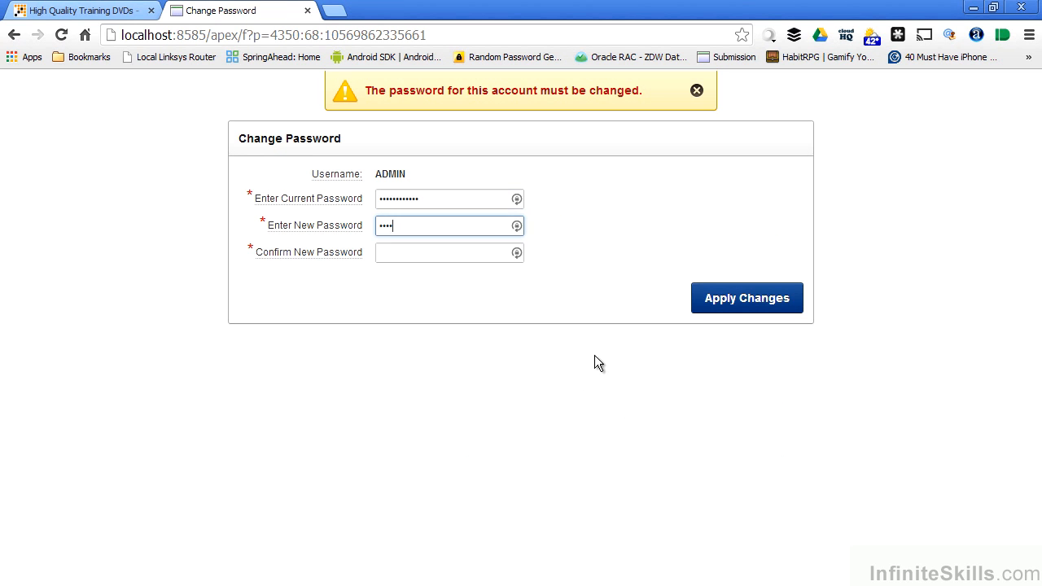
click(745, 298)
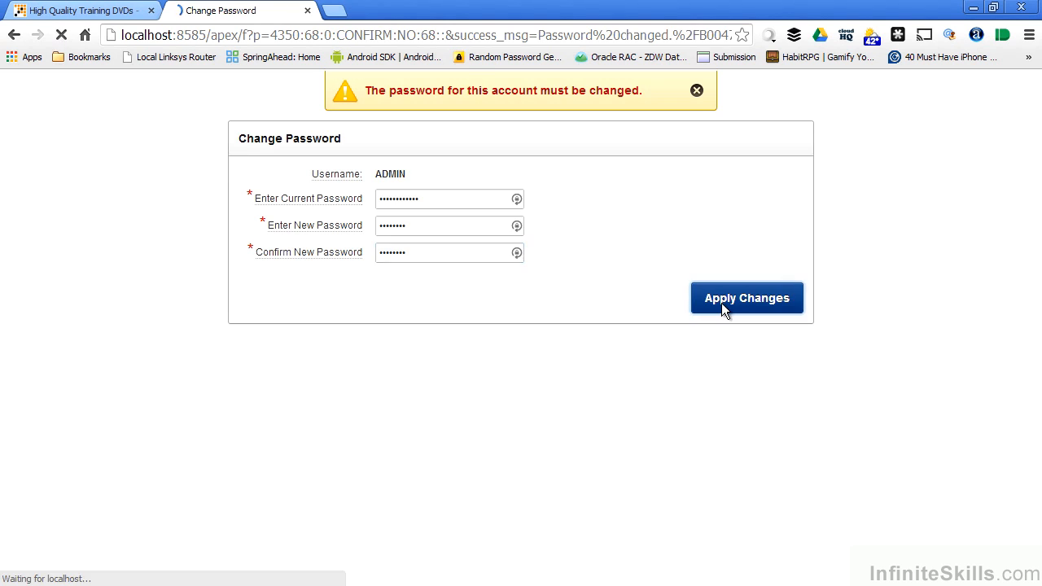
click(746, 298)
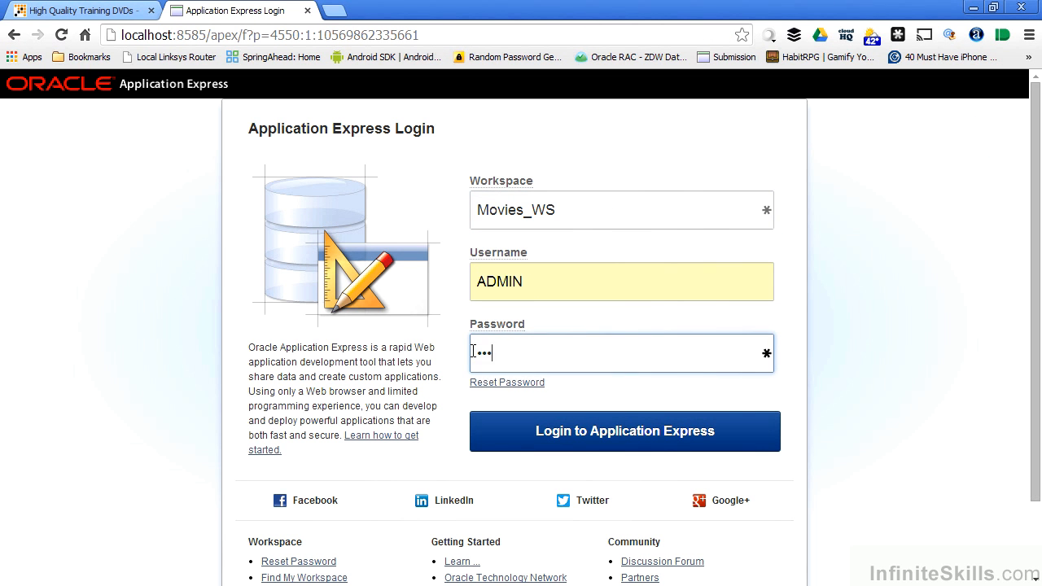
Step: Log in to Movies_WS as ADMIN with the new password, reaching the workspace home
click(623, 432)
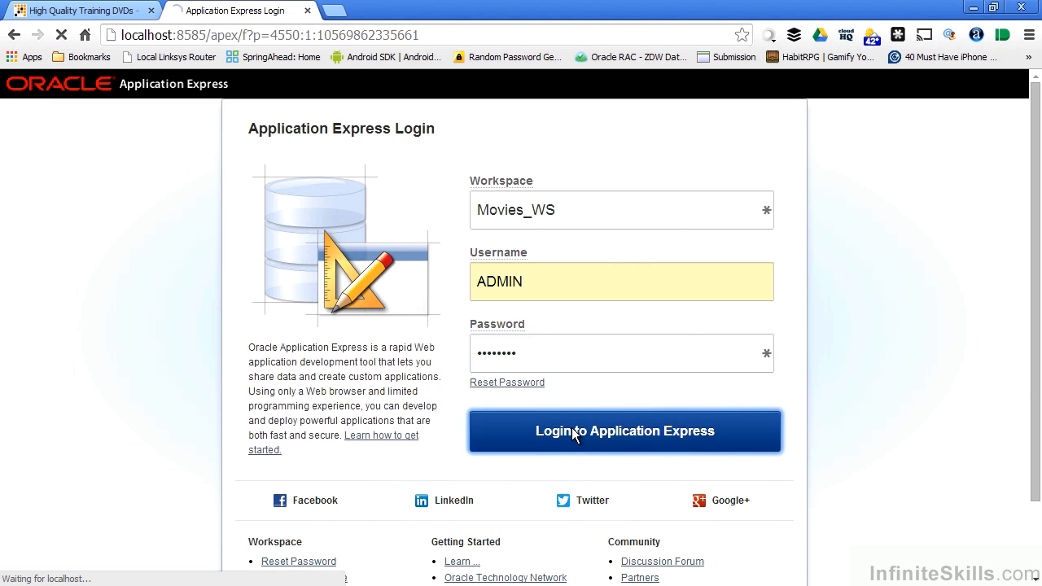
click(625, 429)
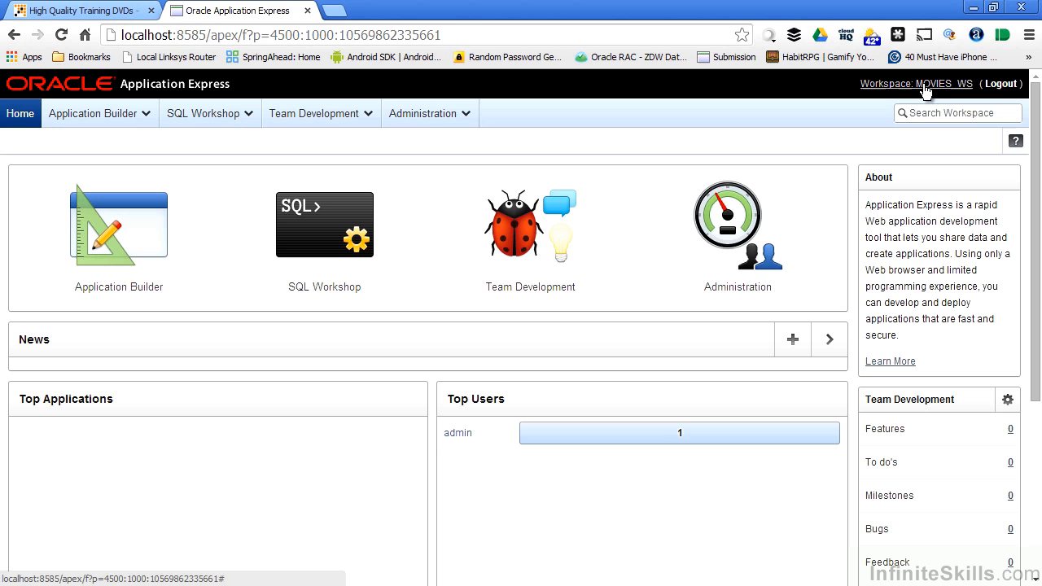
mouse_move(923, 91)
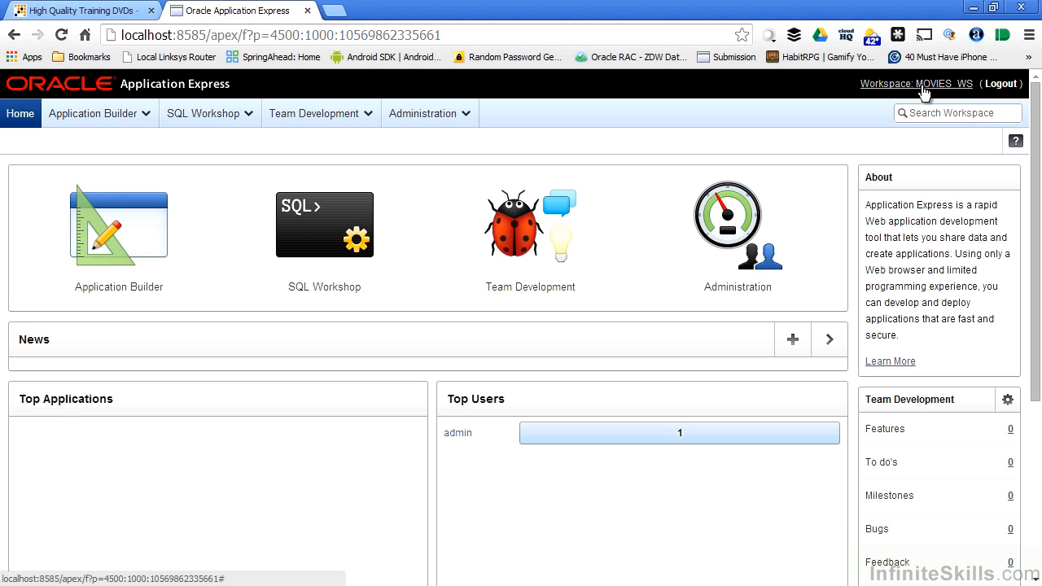